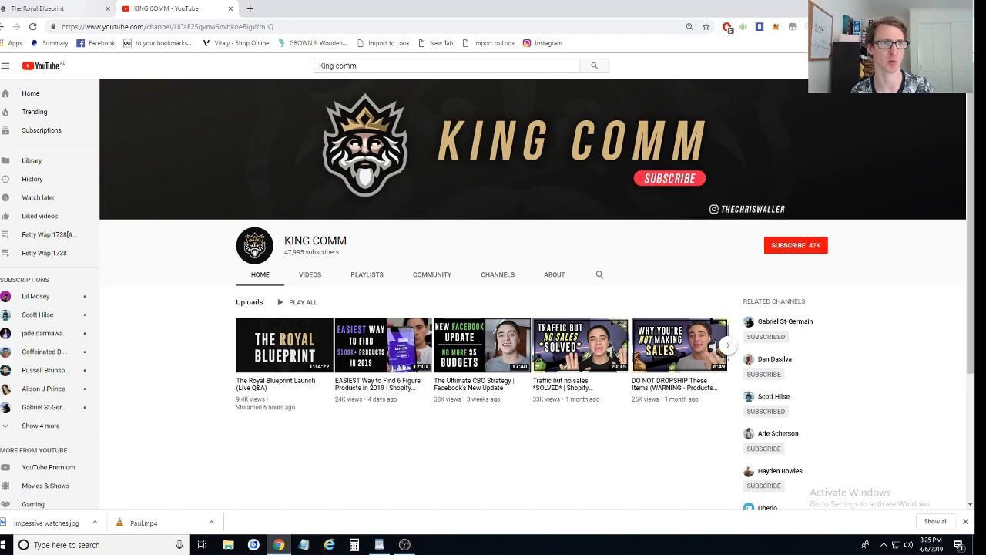
# Show the KING COMM channel's Videos tab and browse through several rows of its uploads.
pyautogui.click(54, 9)
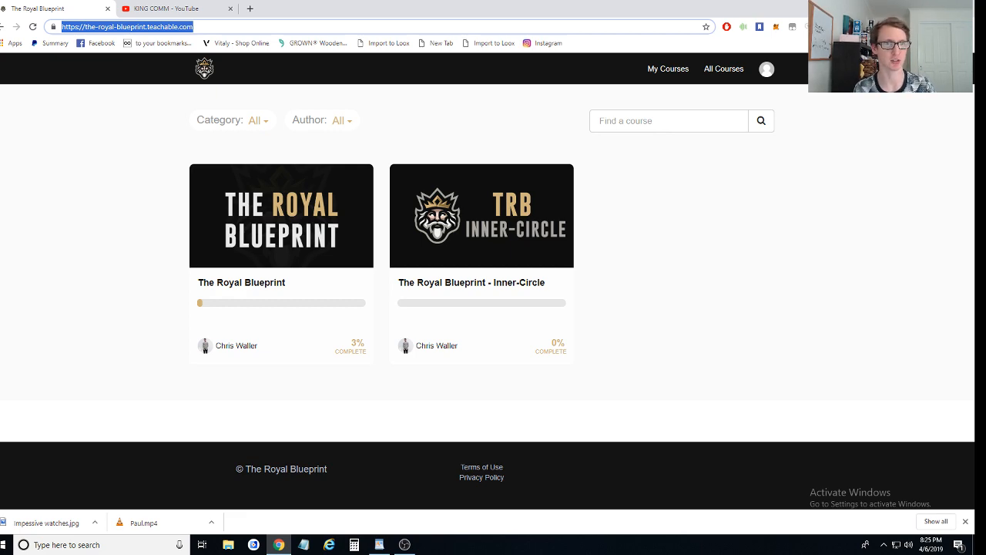
pyautogui.click(166, 9)
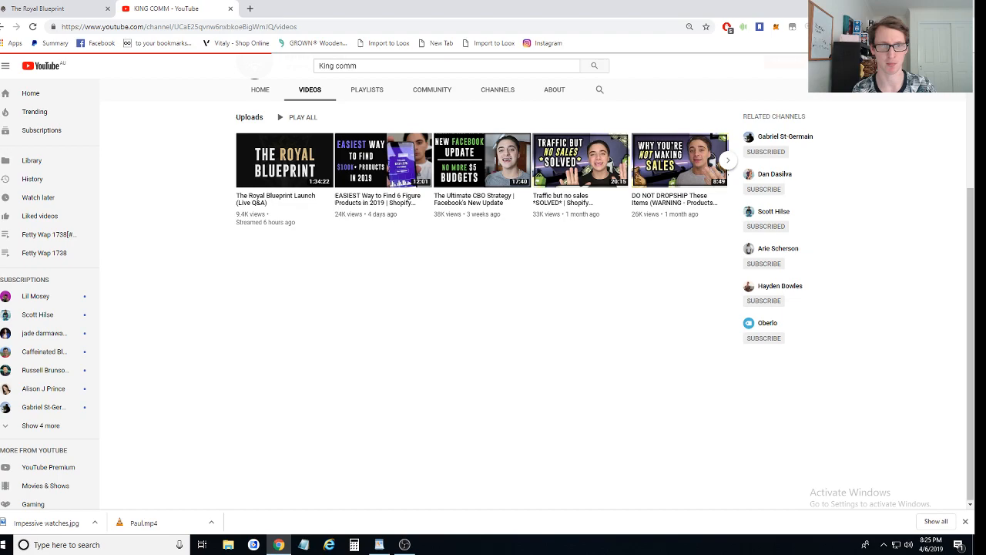
pyautogui.scroll(-3)
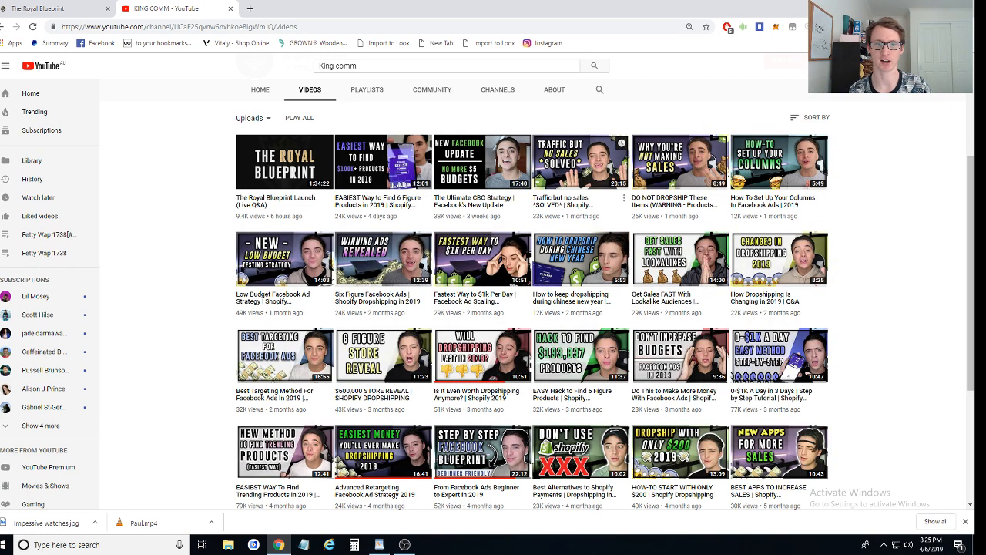
pyautogui.scroll(-3)
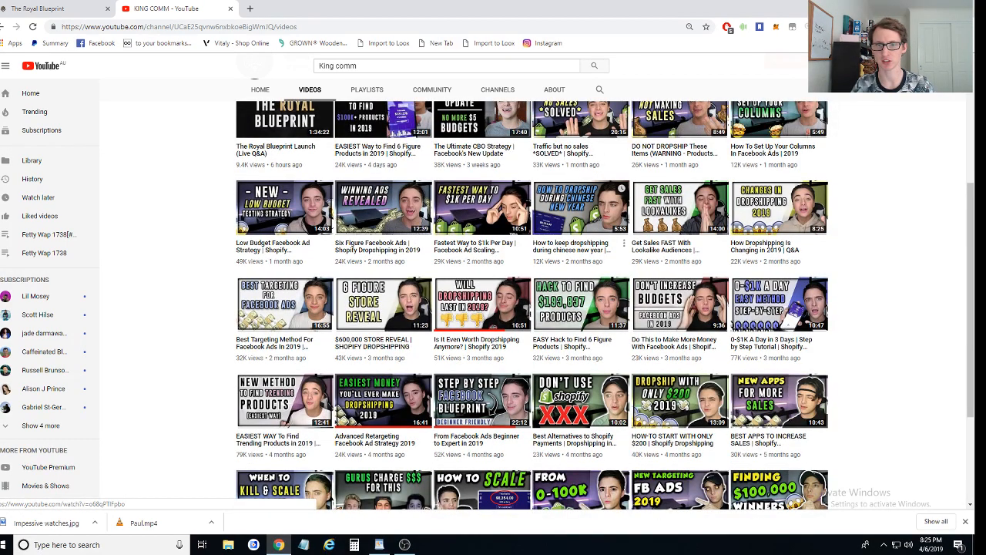
pyautogui.scroll(-3)
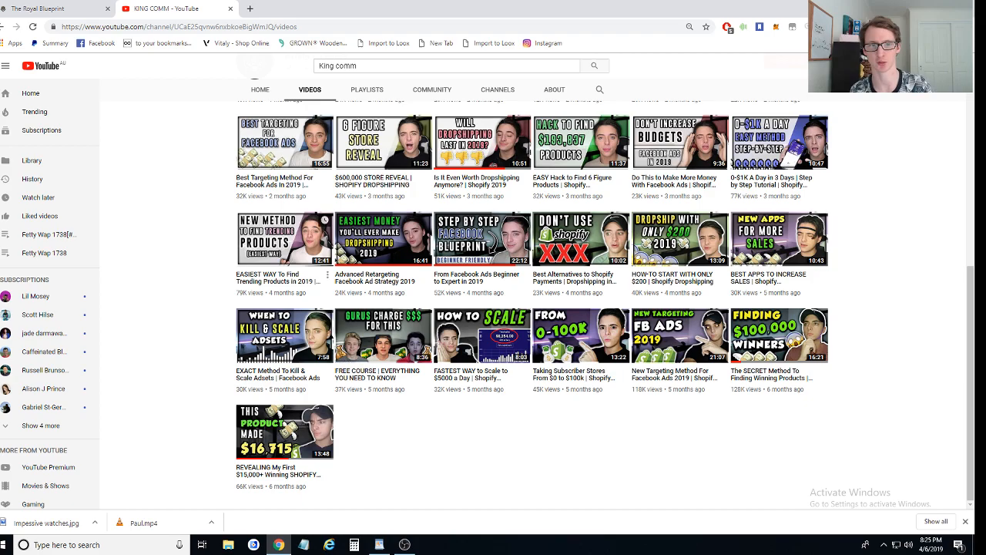
pyautogui.scroll(3)
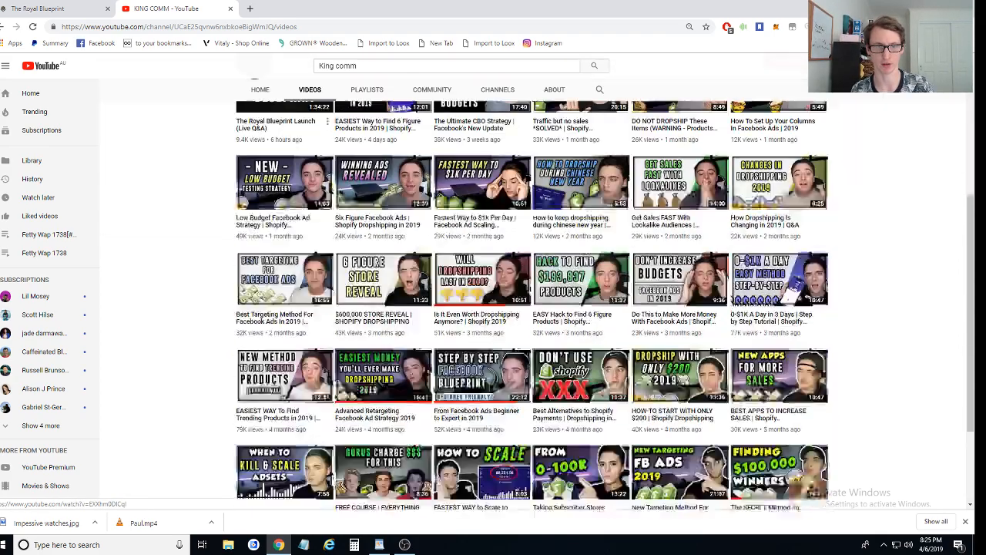
pyautogui.scroll(-3)
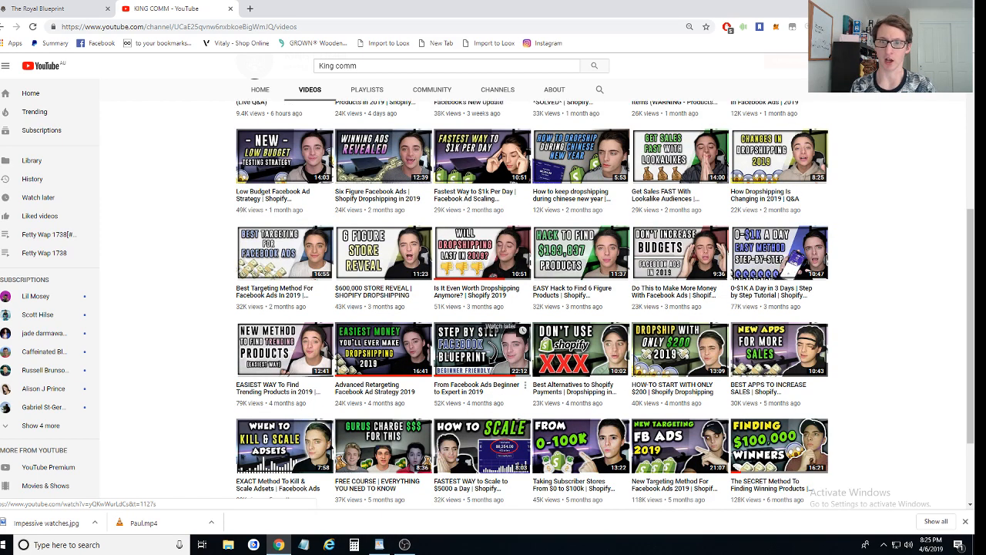
pyautogui.scroll(3)
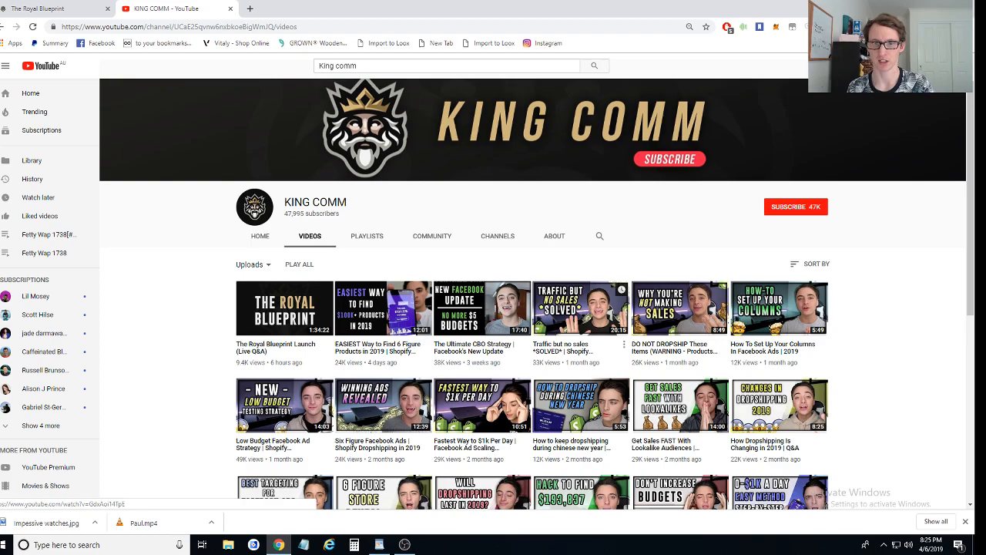
pyautogui.scroll(-3)
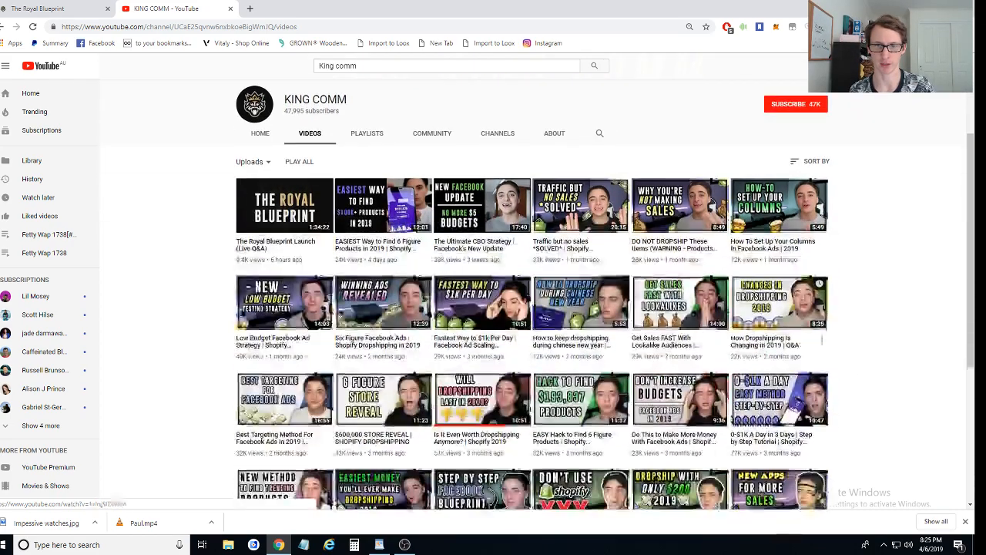
pyautogui.scroll(3)
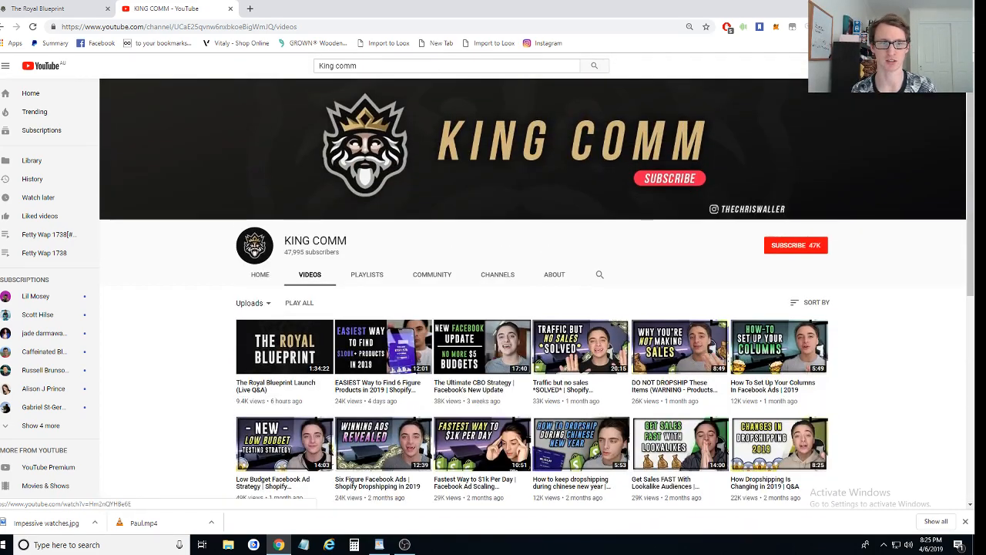
# Bring up the Teachable enrolled courses page listing The Royal Blueprint and its Inner-Circle course.
pyautogui.click(259, 274)
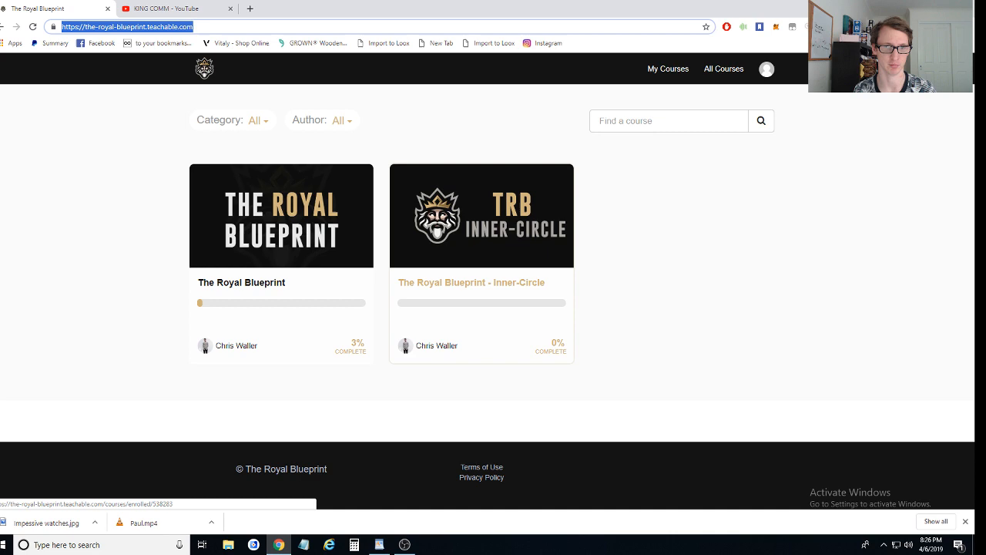
pyautogui.click(162, 9)
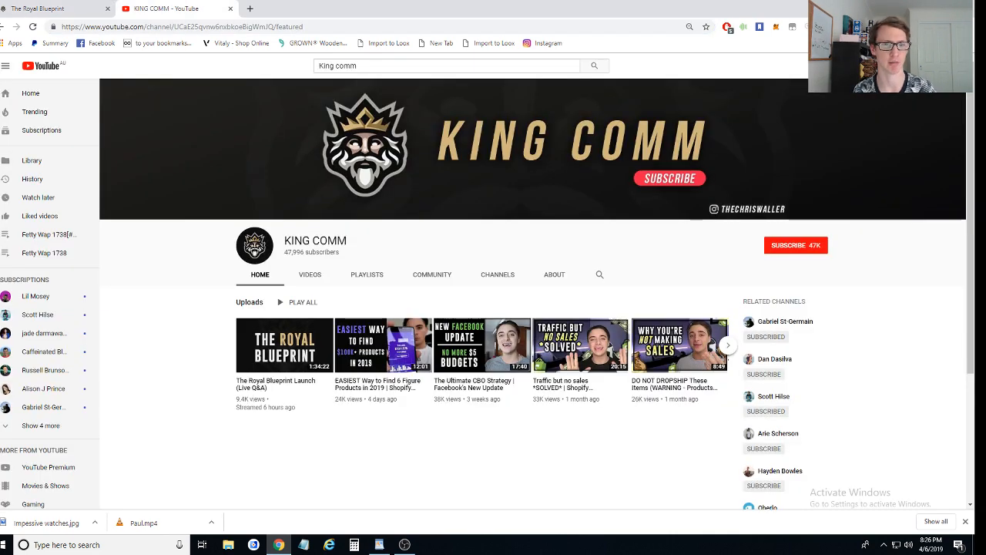
pyautogui.click(309, 274)
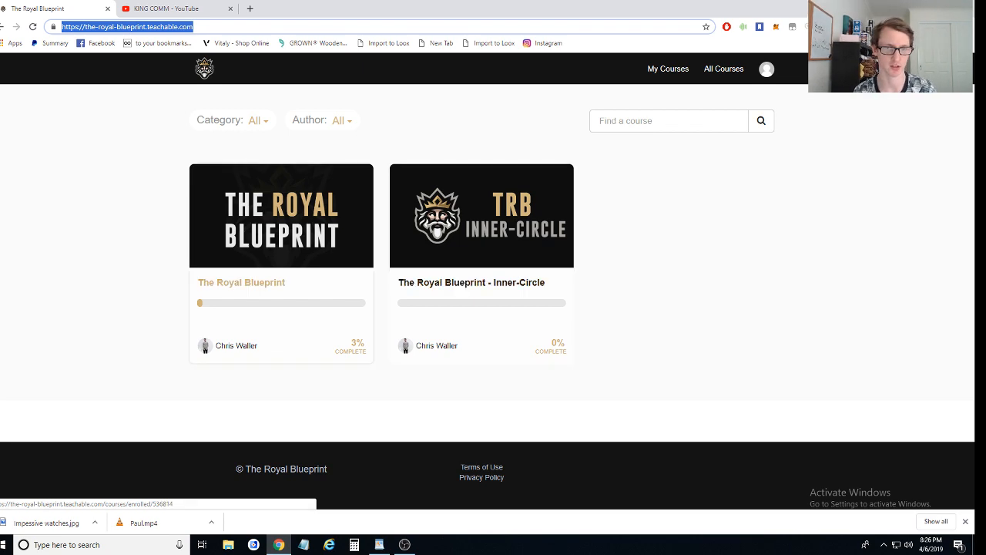
# Enter The Royal Blueprint course so its Class Curriculum with the A-Z Outline lectures is showing.
pyautogui.click(281, 215)
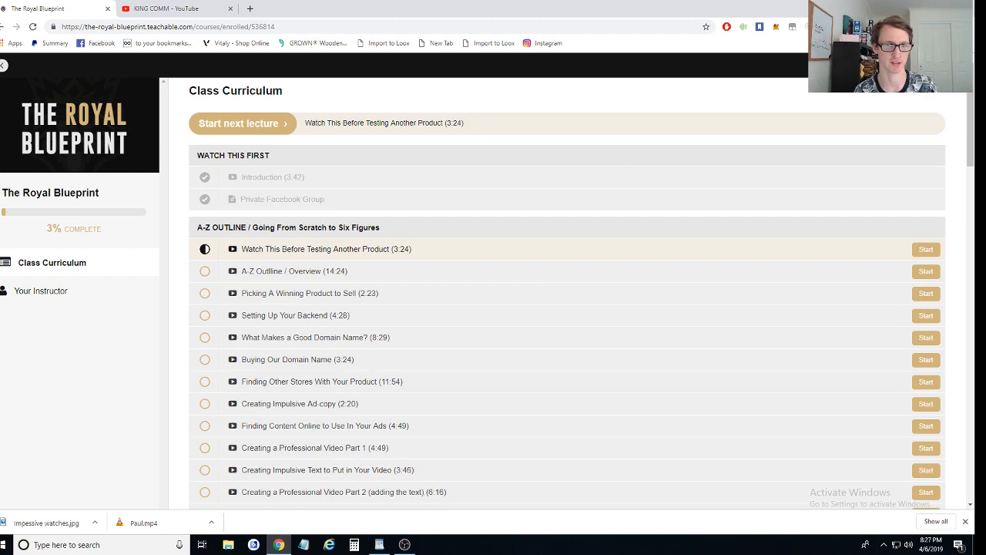
pyautogui.scroll(-3)
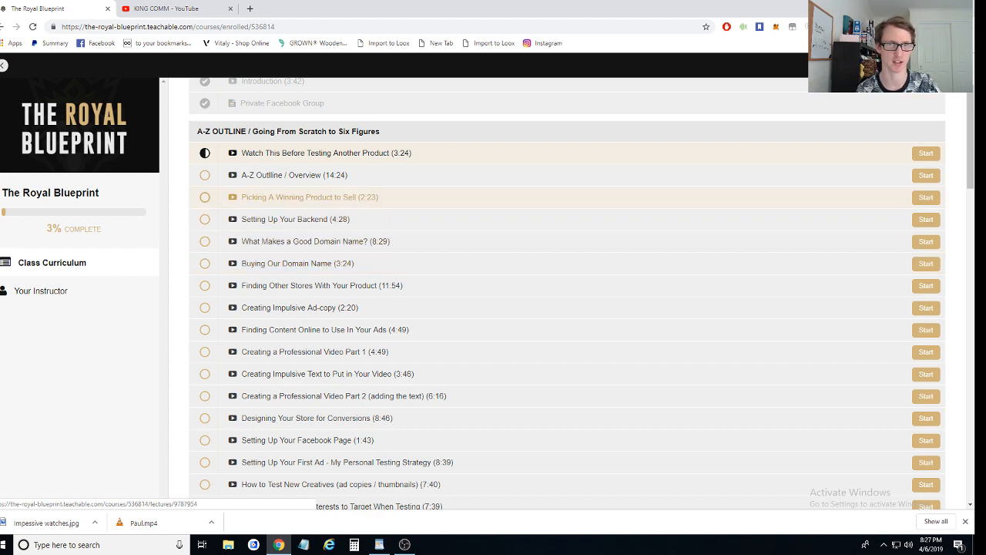
pyautogui.scroll(3)
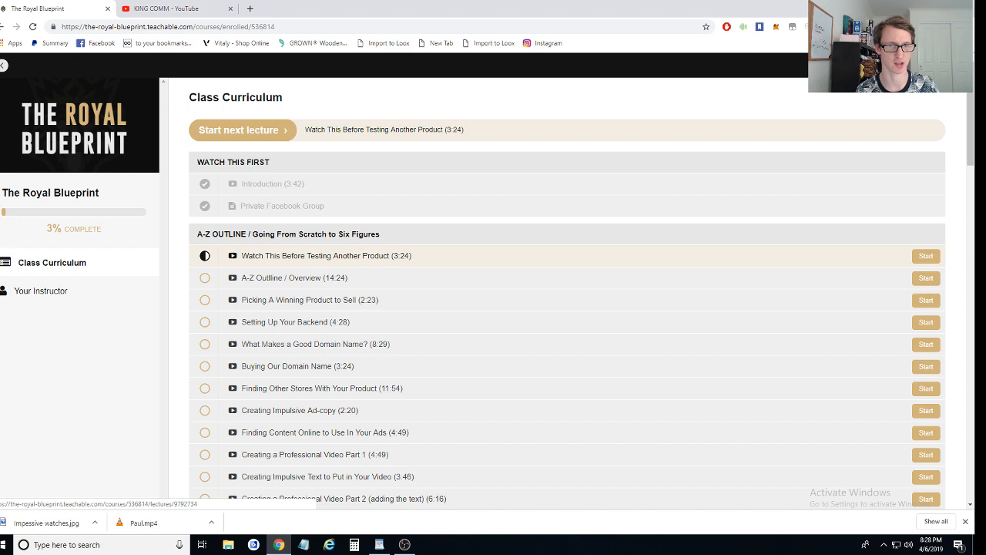
pyautogui.click(294, 277)
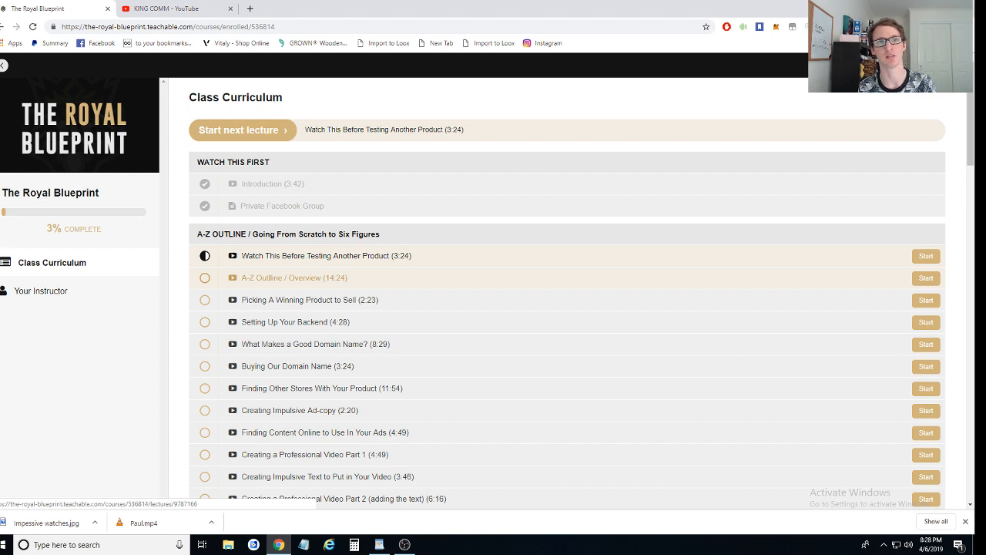
pyautogui.scroll(-3)
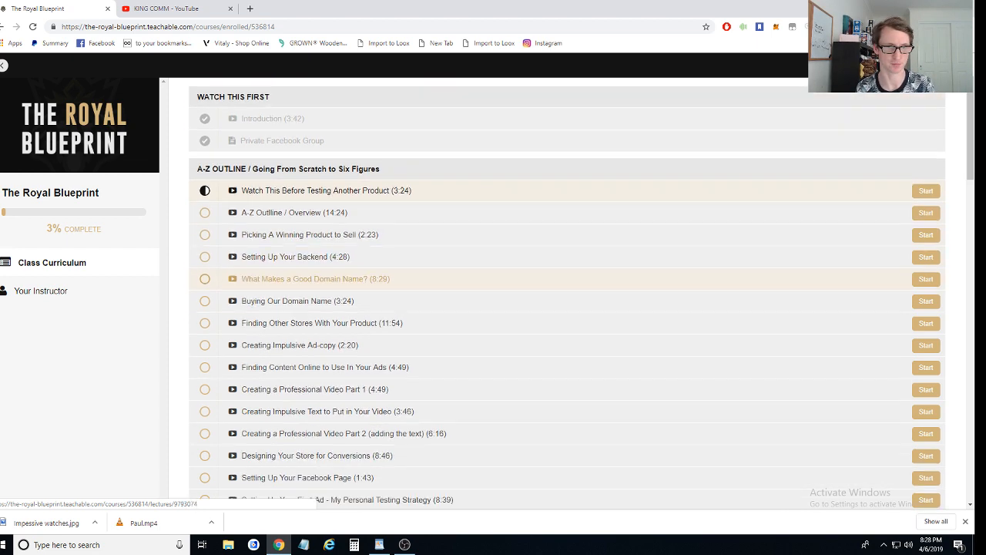
pyautogui.scroll(-3)
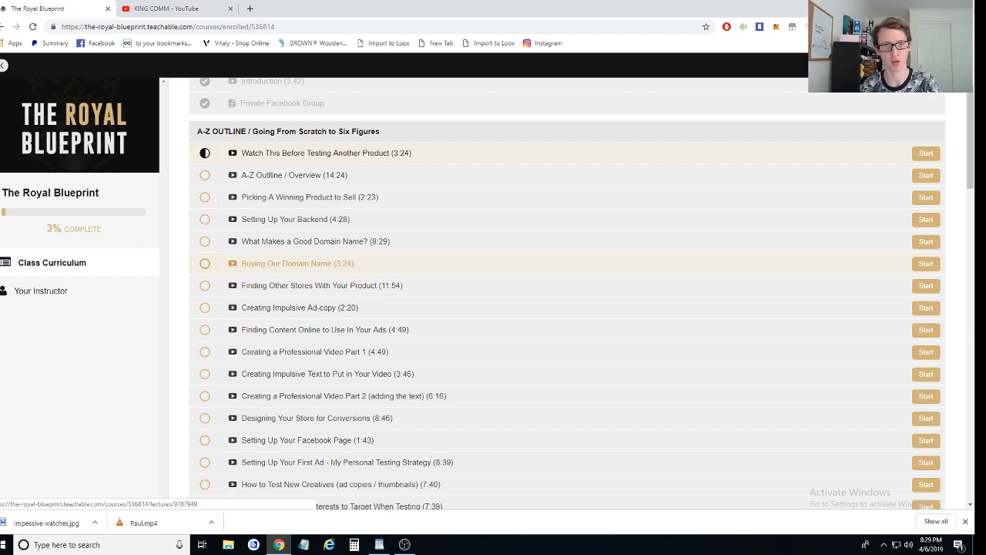
# Move down the A-Z Outline lectures into the Filling in The Gaps section.
pyautogui.scroll(-3)
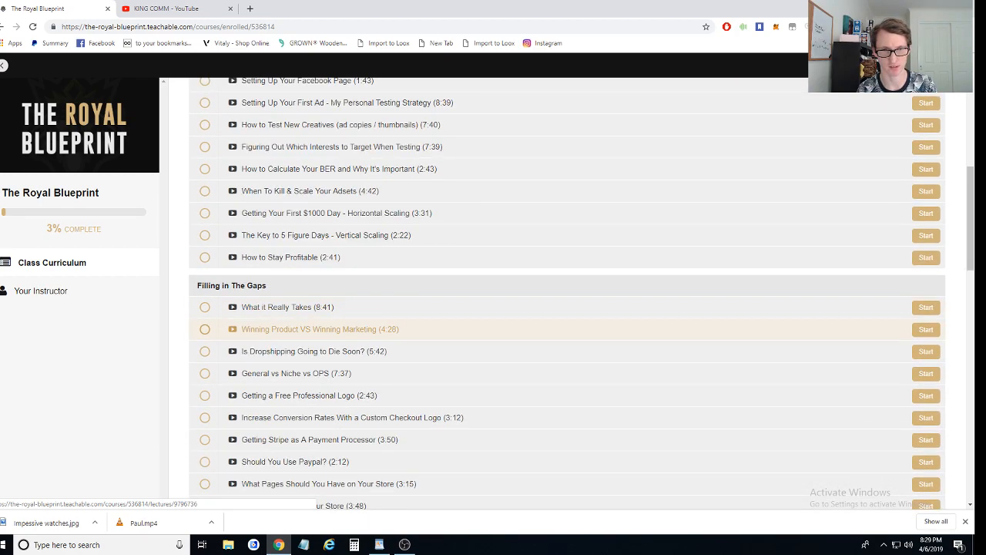
pyautogui.scroll(-3)
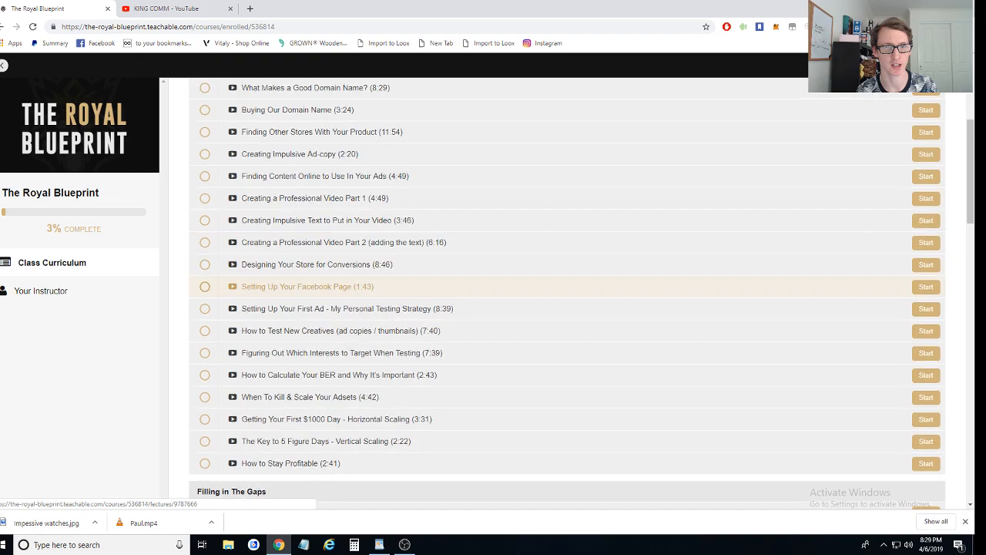
pyautogui.scroll(3)
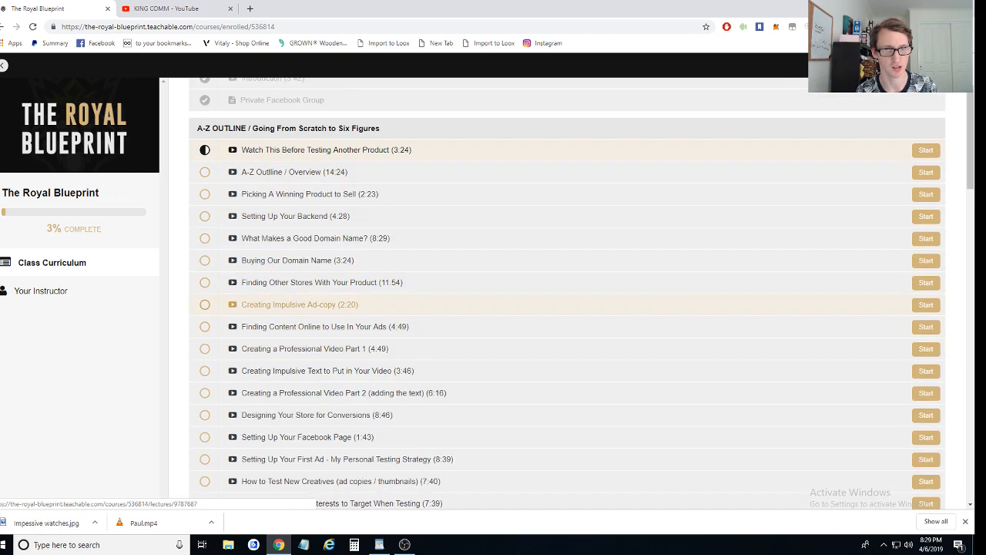
pyautogui.scroll(-3)
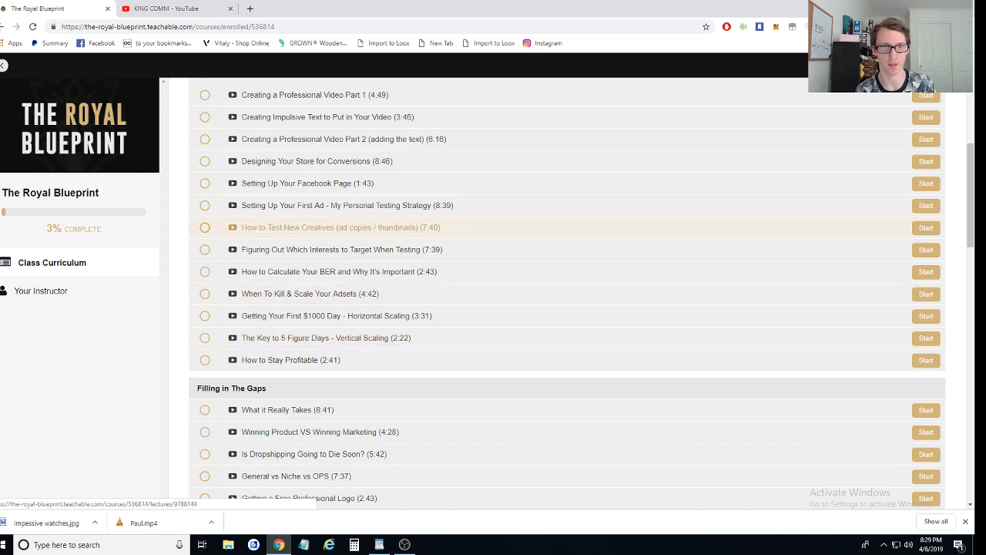
pyautogui.scroll(-3)
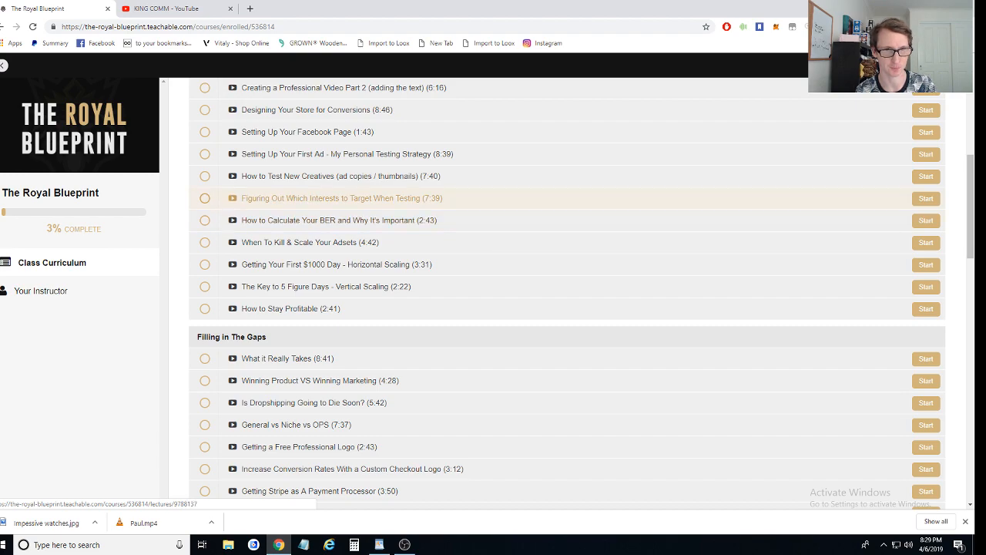
pyautogui.scroll(-3)
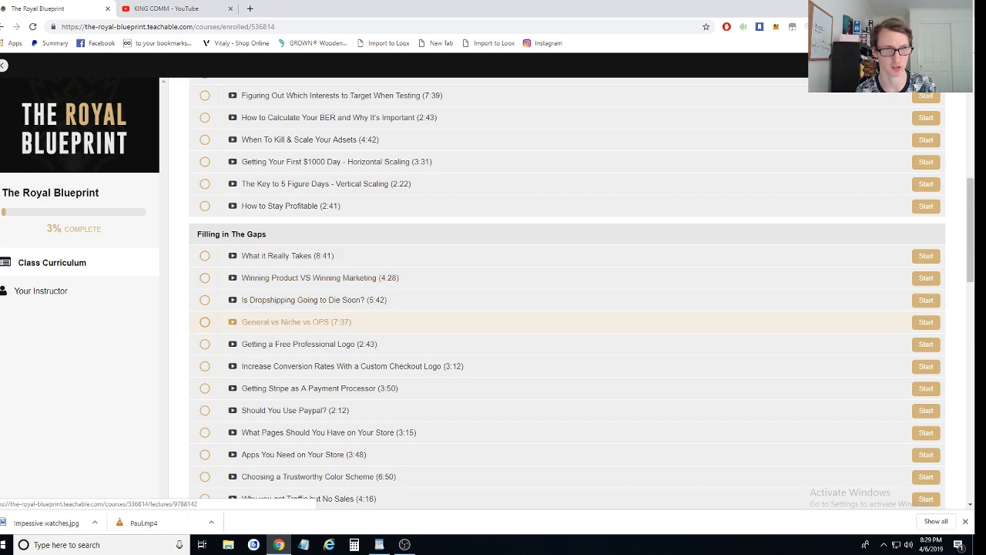
# Continue past Filling in The Gaps until the CASE STUDY $0-$120k in 6 Days lectures are in view.
pyautogui.scroll(-3)
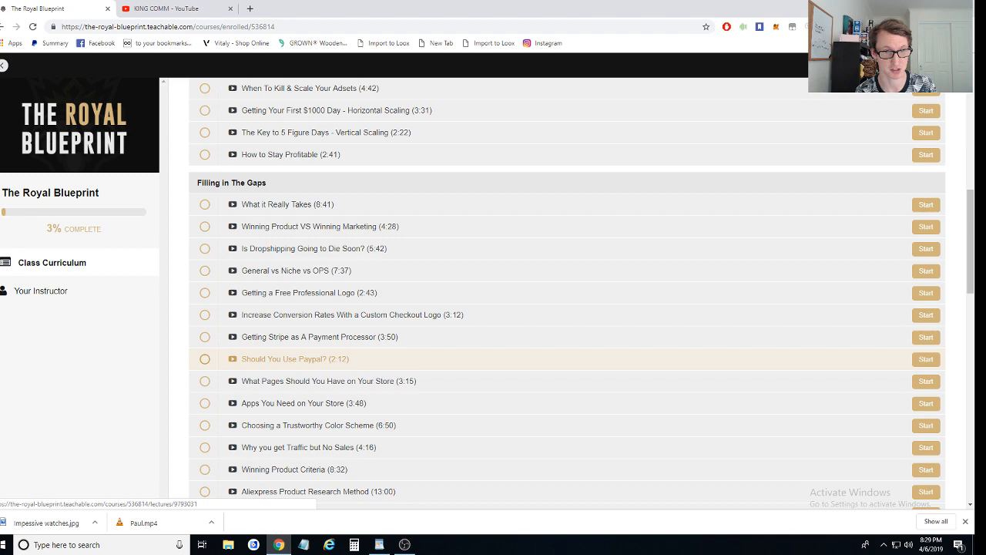
pyautogui.scroll(-3)
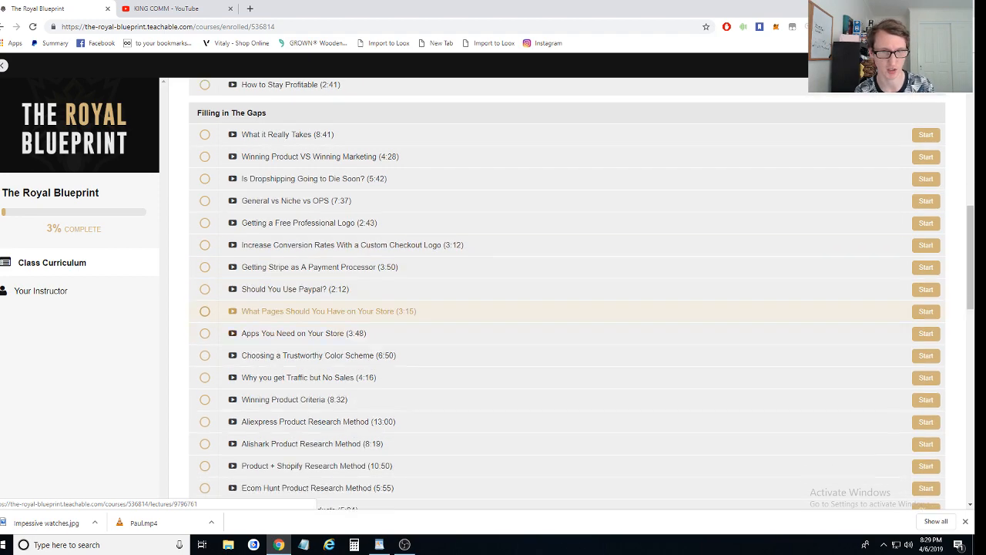
pyautogui.scroll(-3)
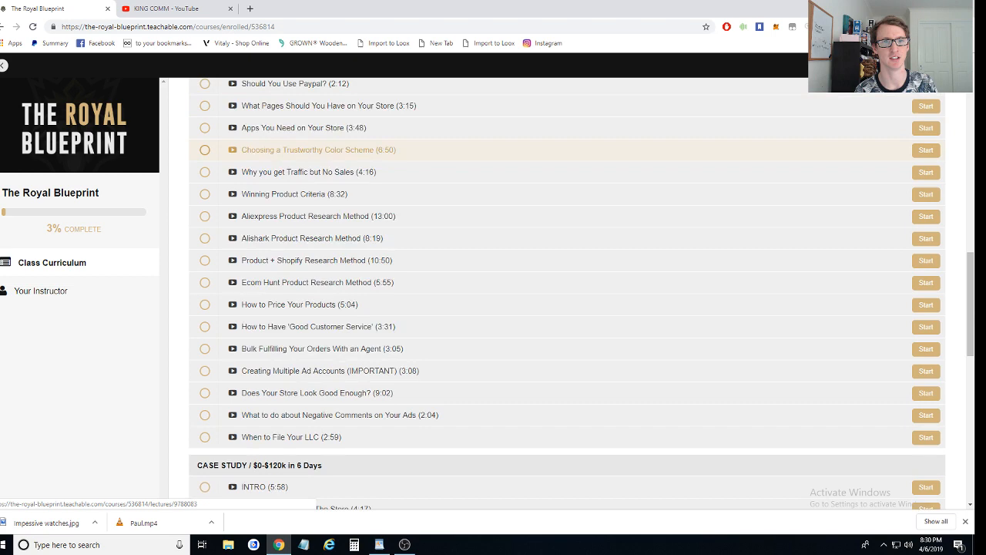
pyautogui.scroll(-3)
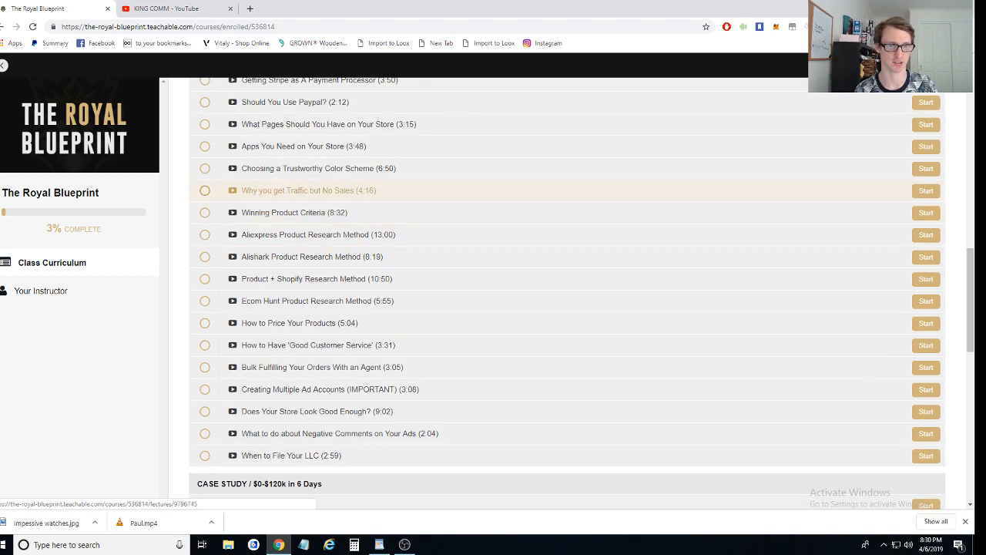
pyautogui.click(318, 301)
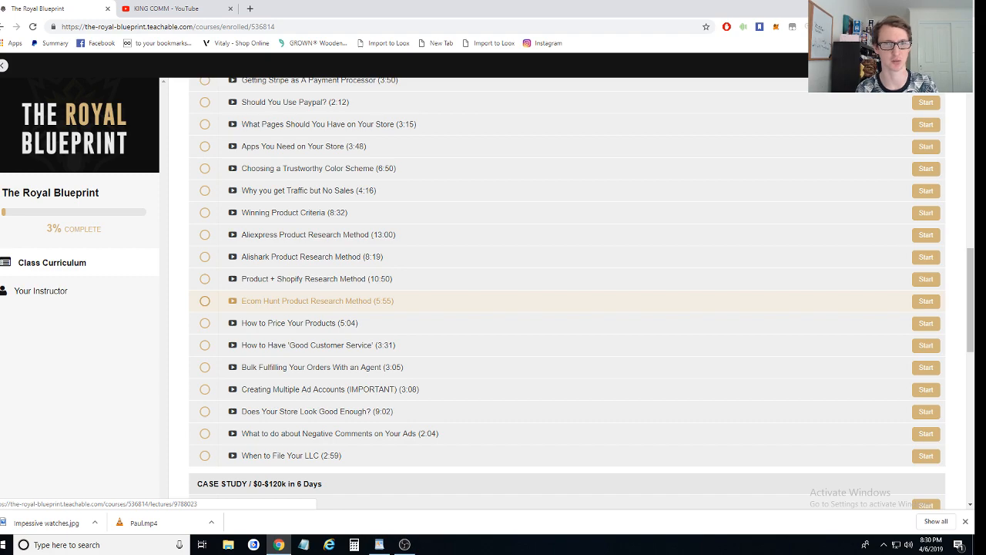
pyautogui.scroll(-3)
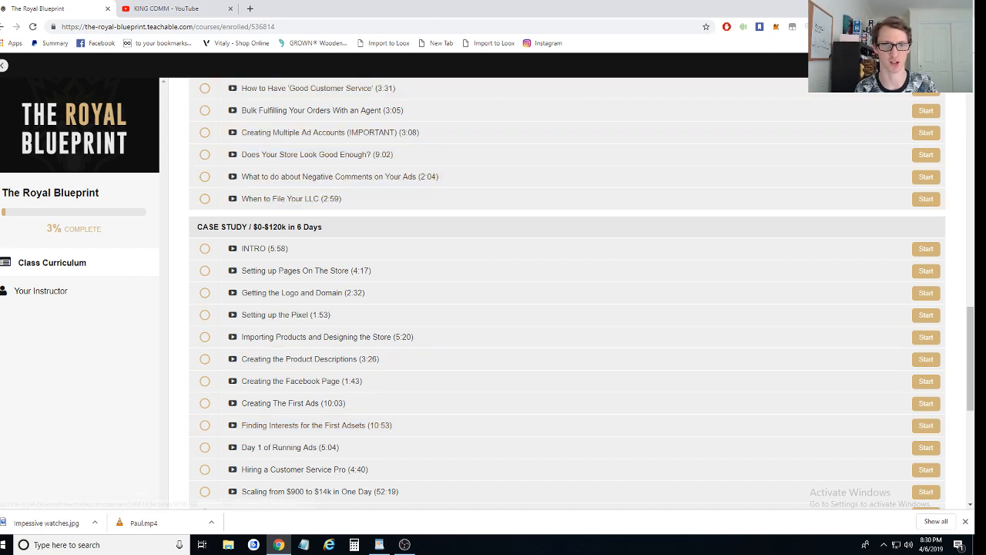
pyautogui.moveTo(302, 293)
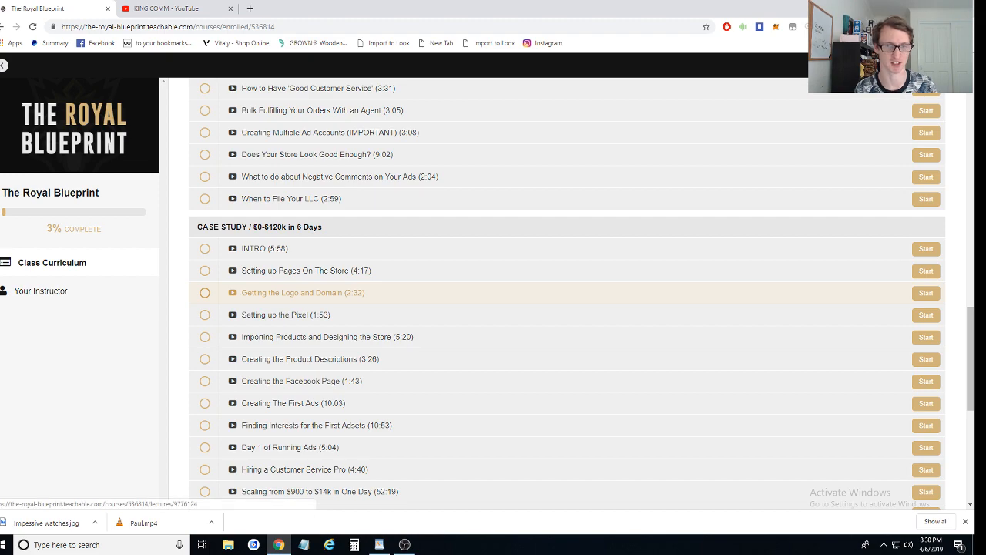
# Bring the later A-Z Outline lectures on ads, testing and scaling back into view above Filling in The Gaps.
pyautogui.scroll(-3)
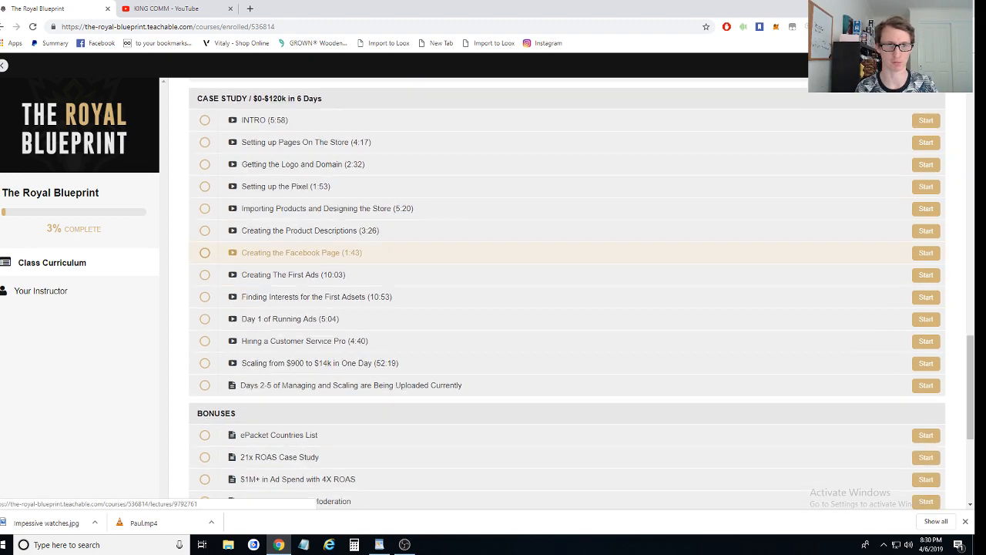
pyautogui.scroll(-3)
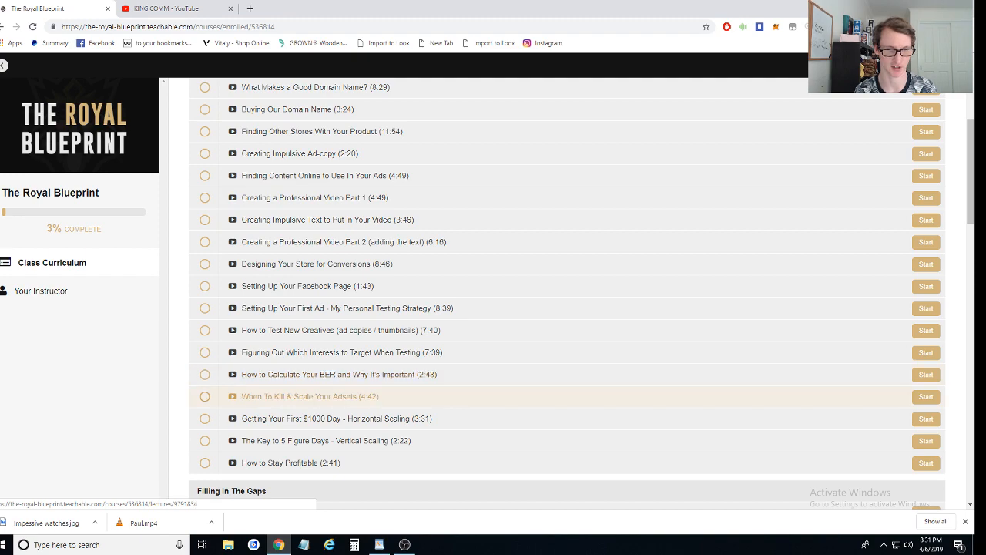
# Move down again through Filling in The Gaps and the case study lectures.
pyautogui.scroll(-3)
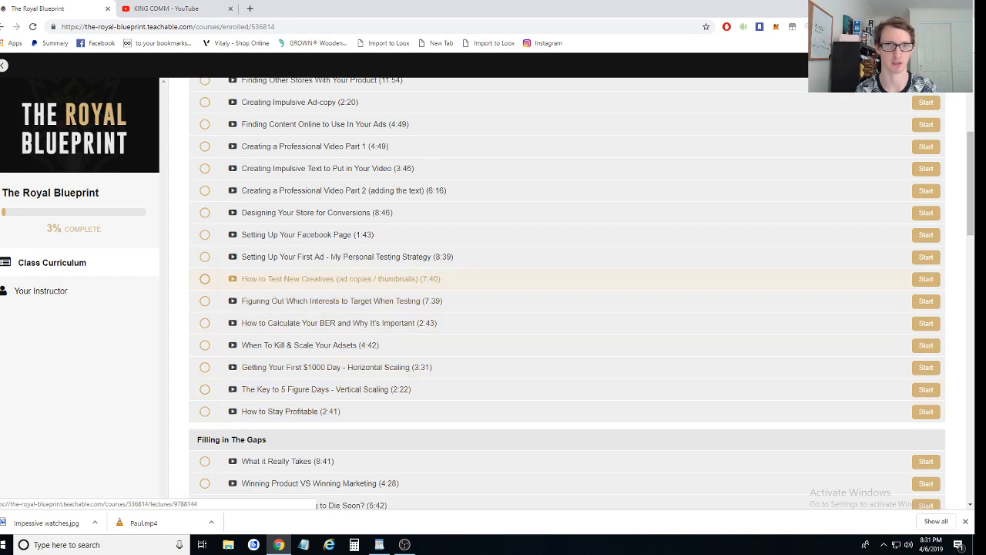
pyautogui.scroll(-3)
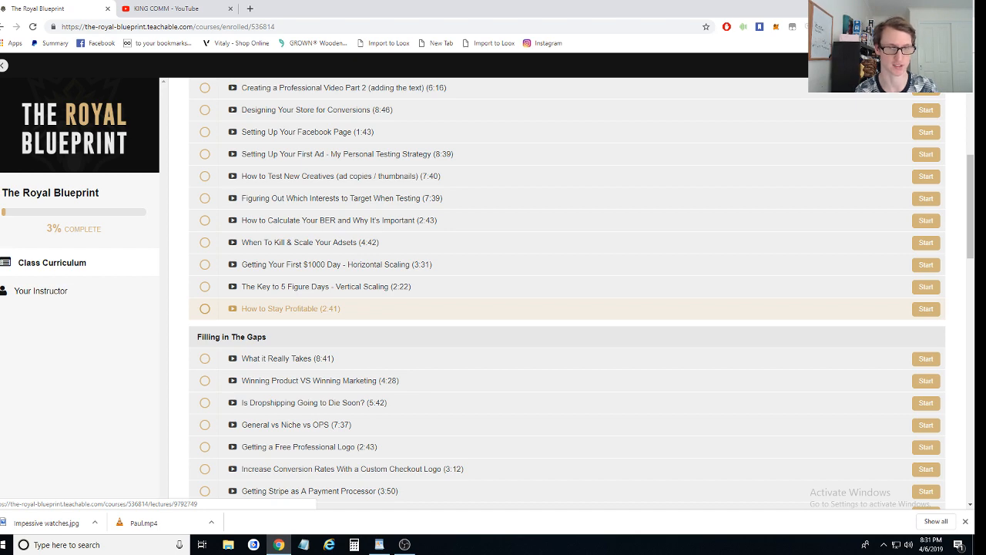
pyautogui.scroll(-3)
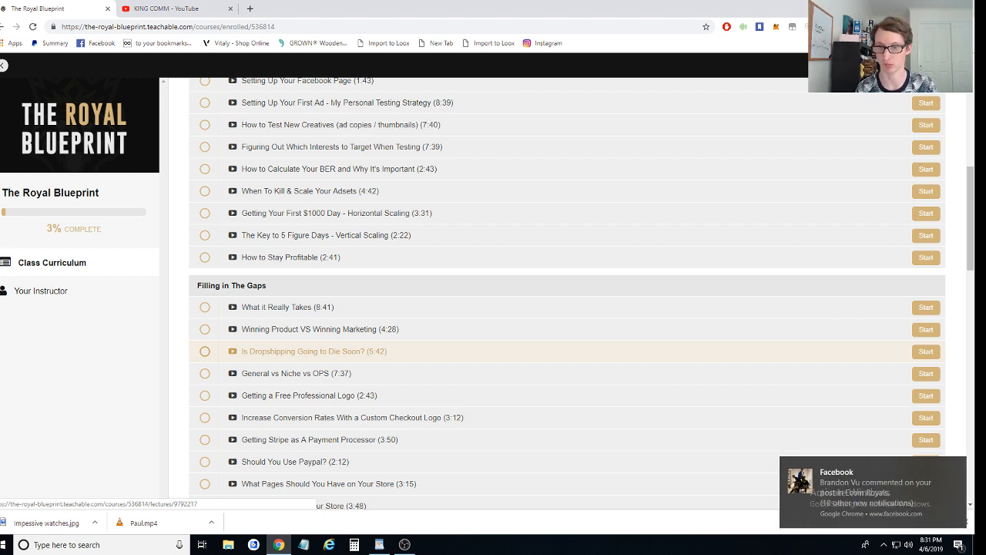
pyautogui.scroll(-3)
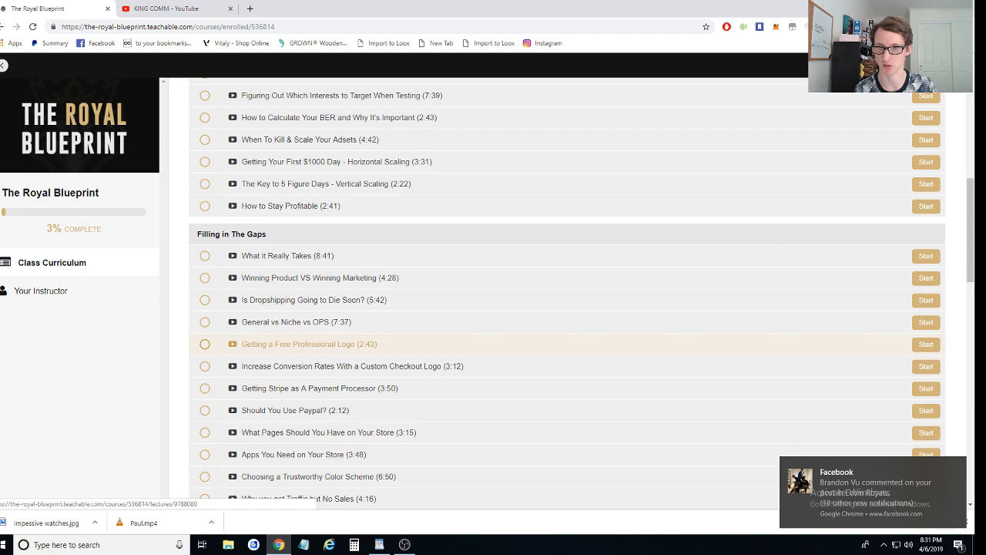
pyautogui.scroll(-3)
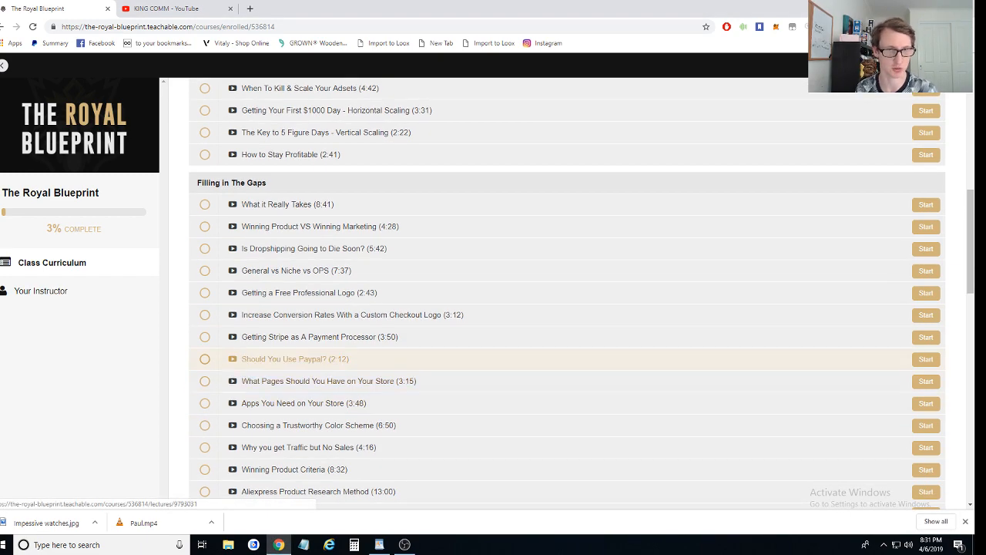
pyautogui.scroll(-3)
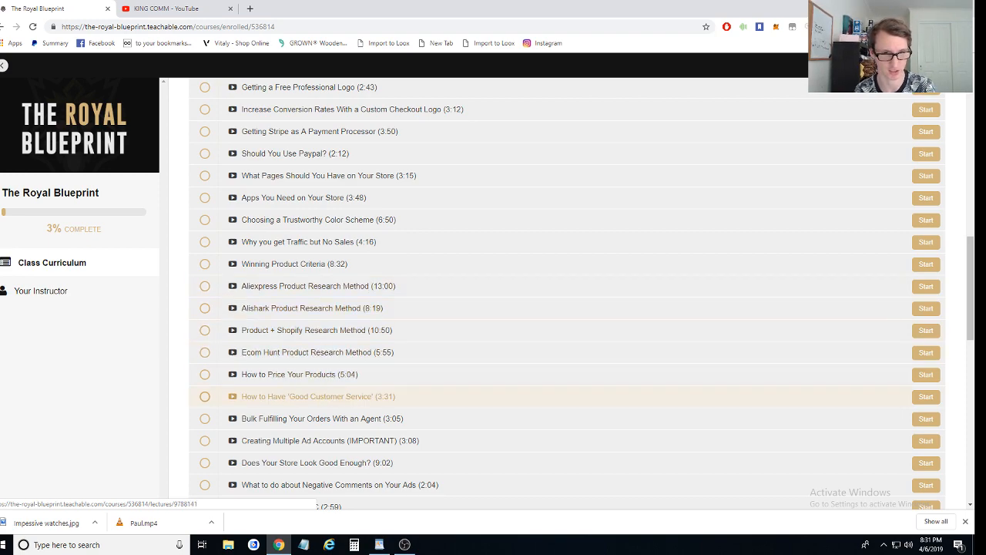
# Continue down until the Bonuses and Coming Soon sections appear.
pyautogui.scroll(-3)
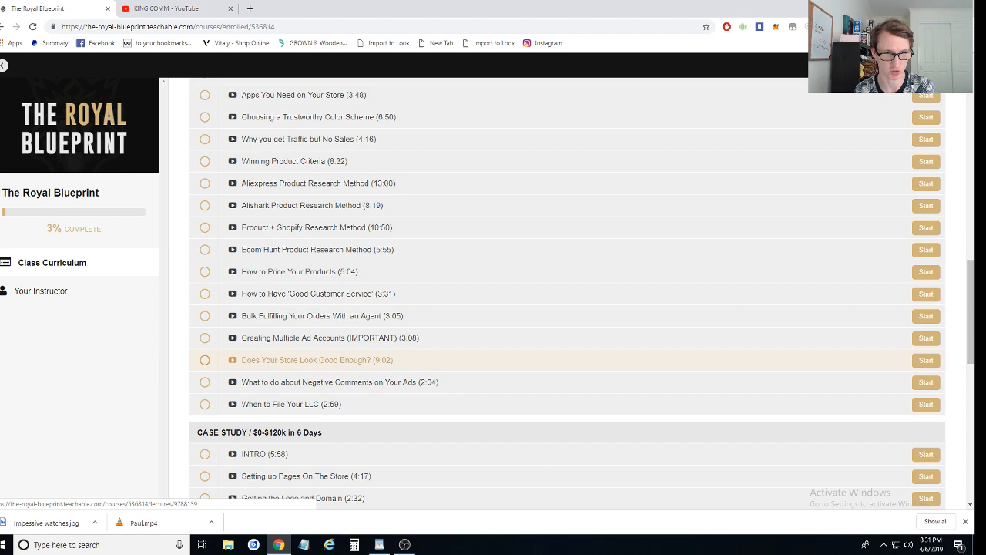
pyautogui.scroll(-3)
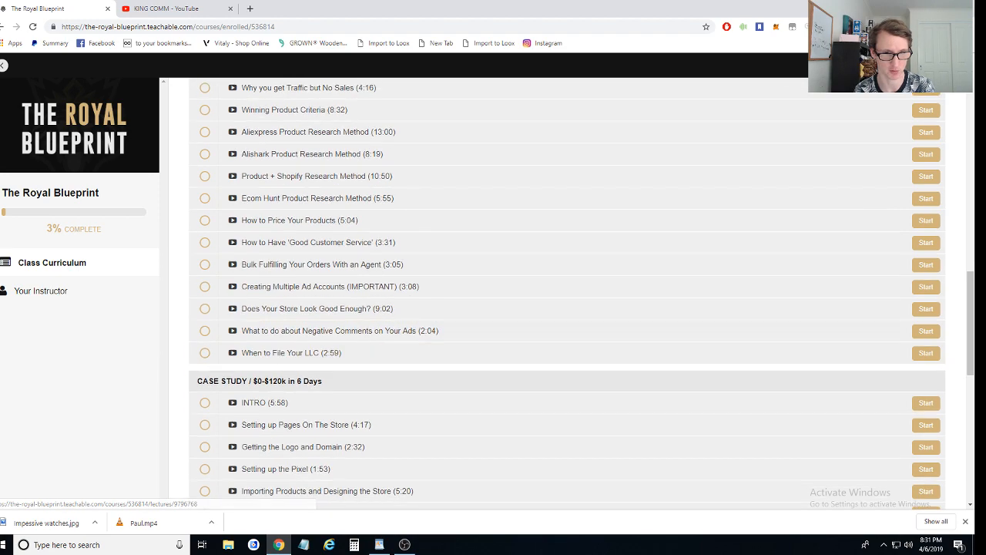
pyautogui.scroll(-3)
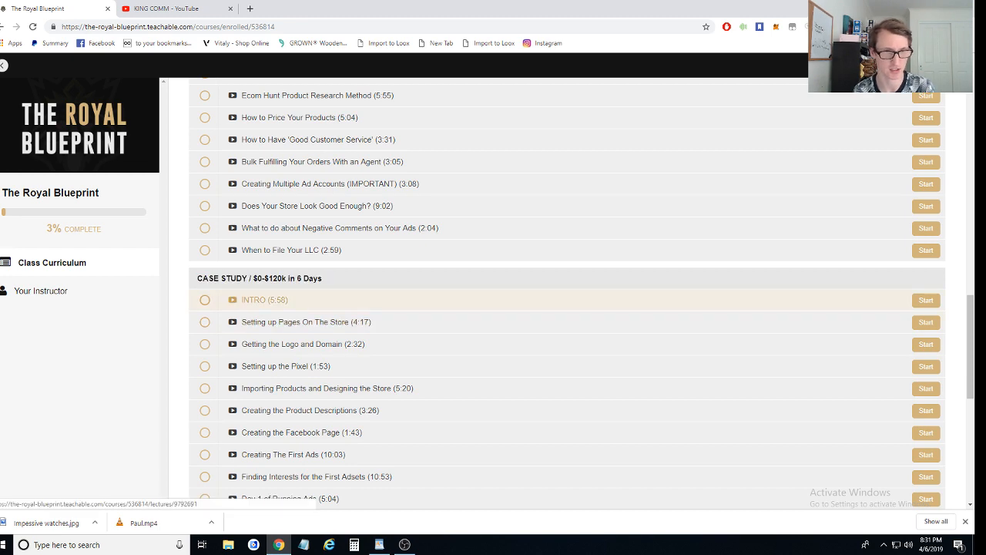
pyautogui.click(305, 322)
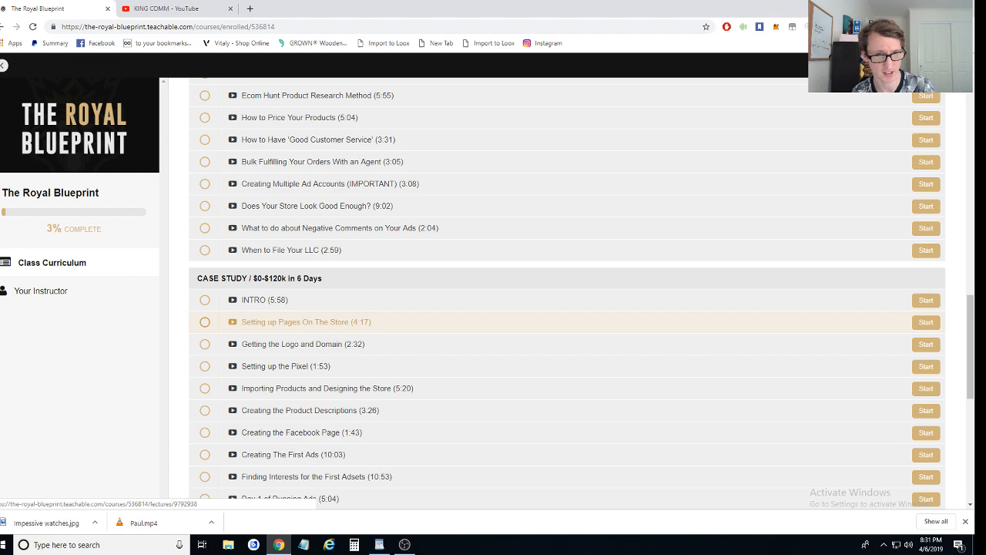
pyautogui.scroll(-3)
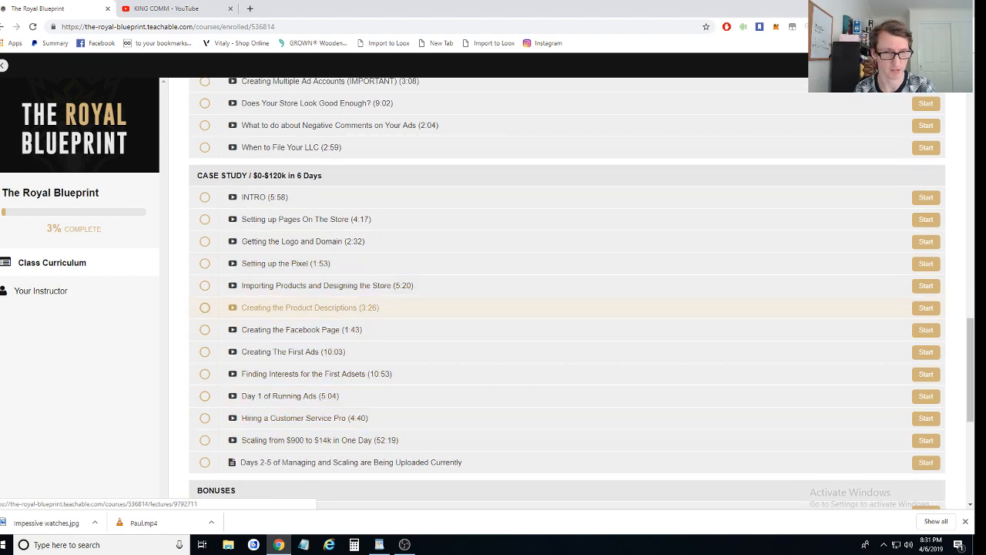
pyautogui.scroll(-3)
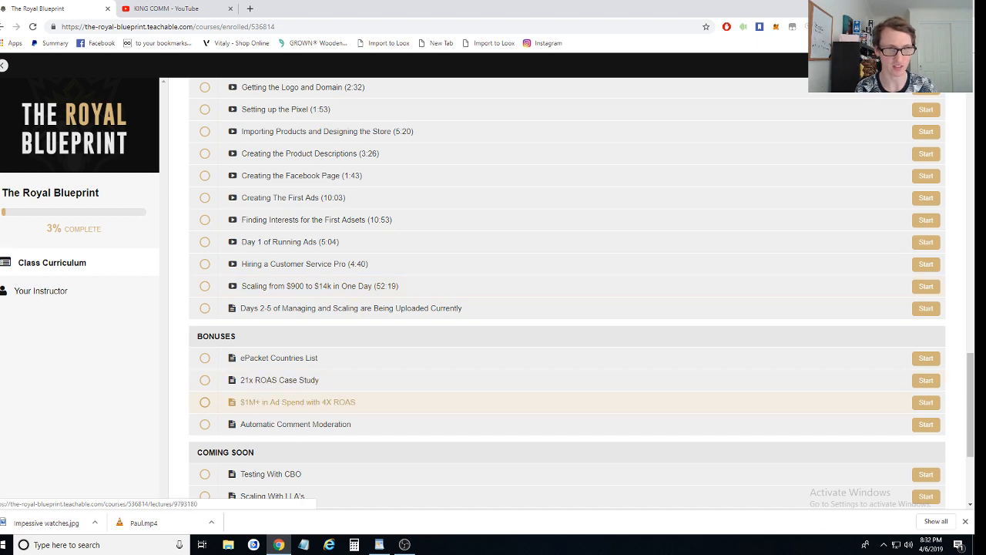
# Reach the bottom so the full Coming Soon list shows, ending at What to do if Your Ads Got Disapproved.
pyautogui.scroll(-3)
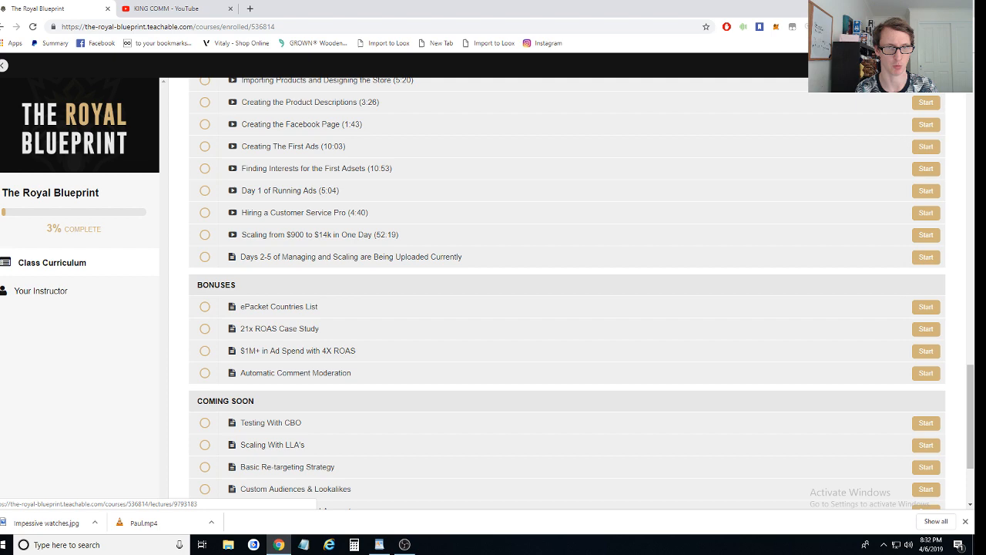
pyautogui.scroll(-3)
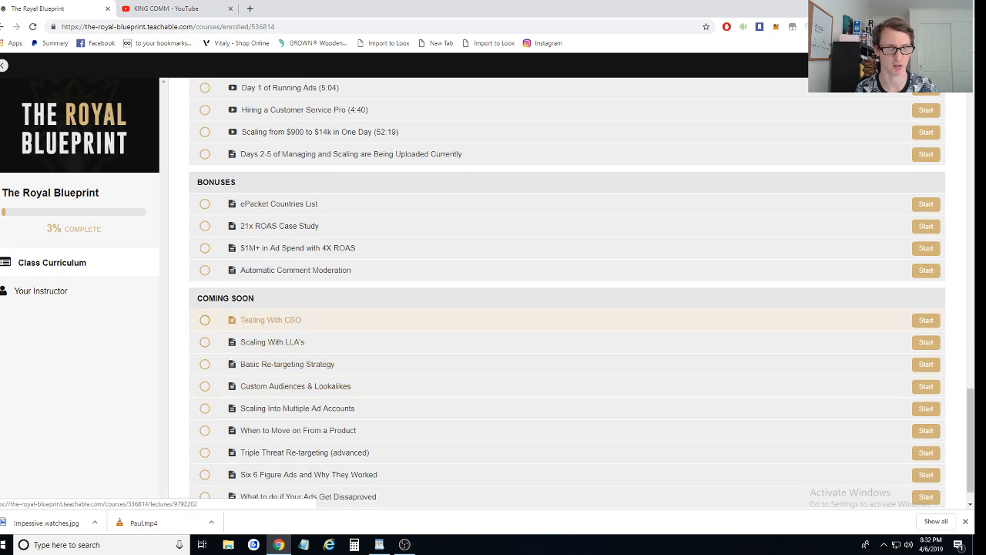
pyautogui.moveTo(271, 342)
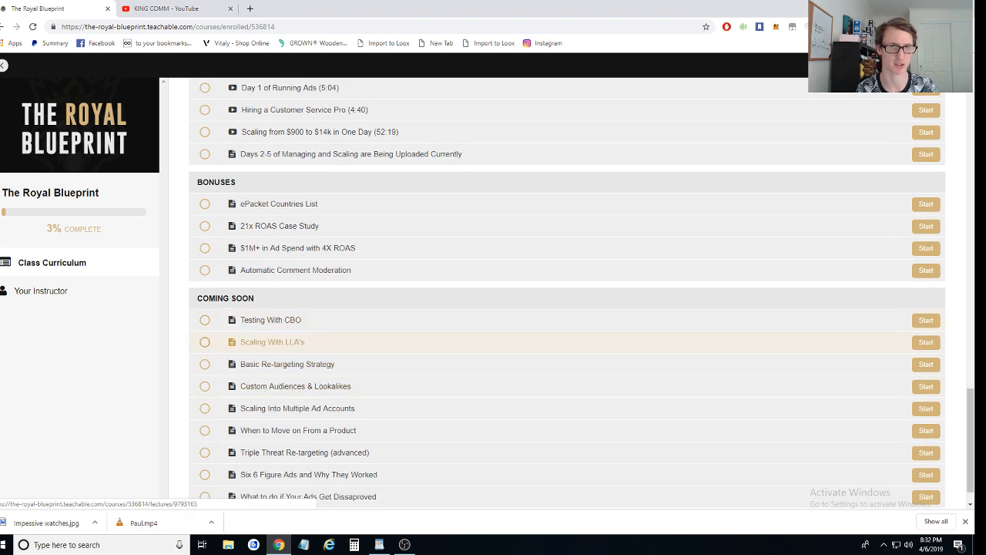
pyautogui.moveTo(271, 319)
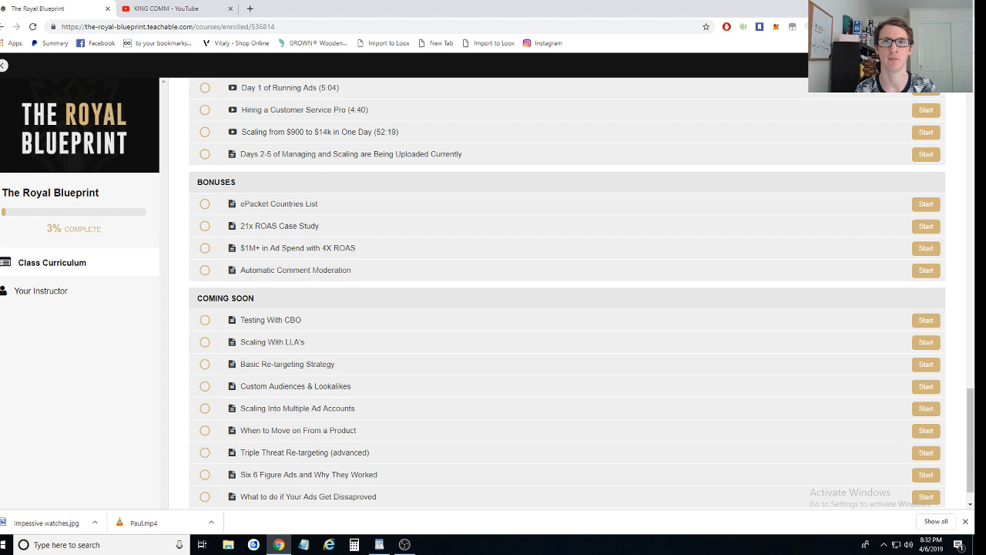
pyautogui.scroll(-3)
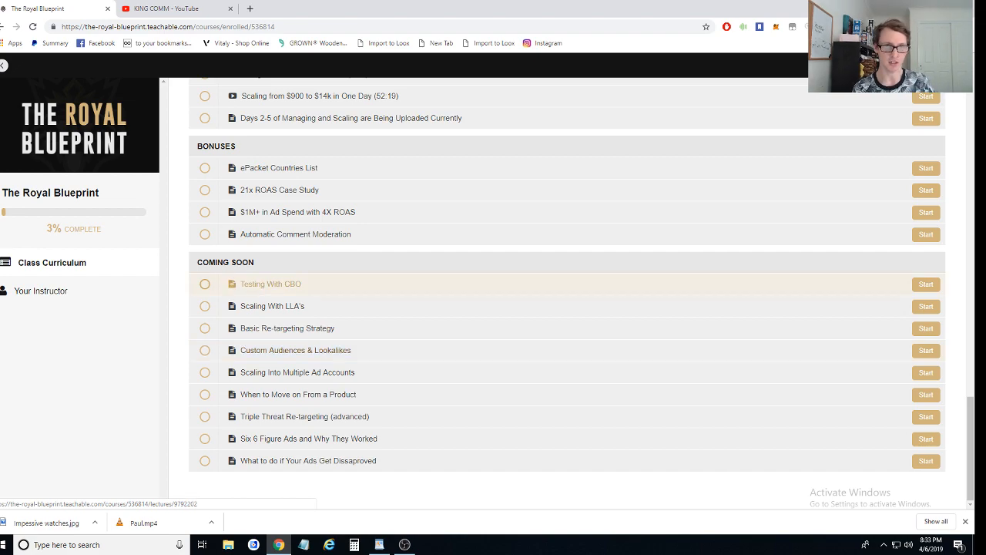
# Return to the Class Curriculum heading with Watch This First and the start of the A-Z Outline showing.
pyautogui.scroll(-3)
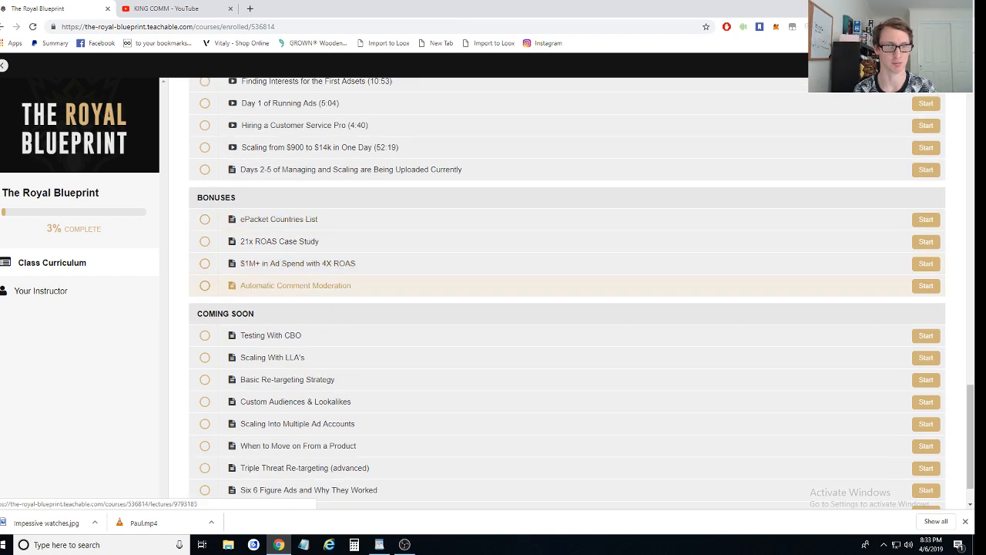
pyautogui.scroll(3)
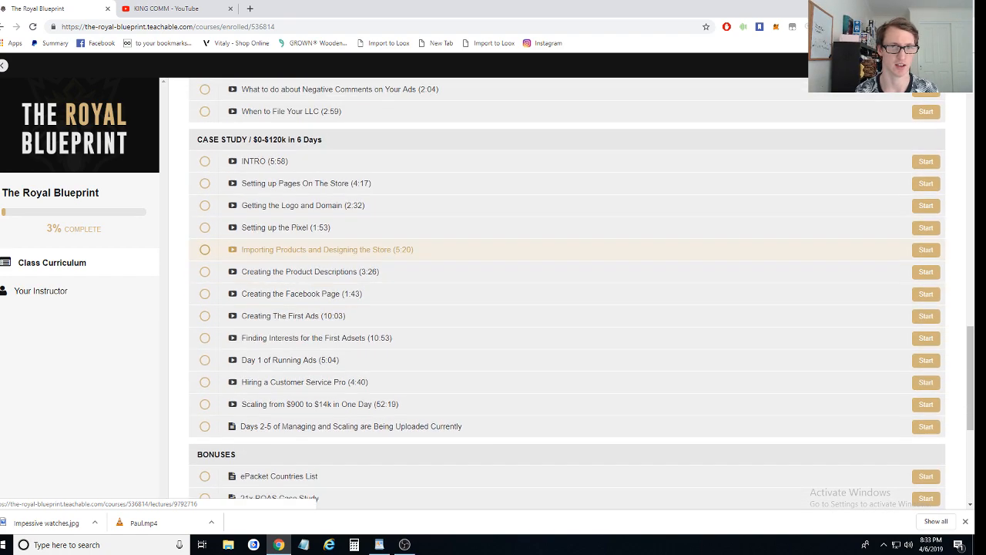
pyautogui.scroll(3)
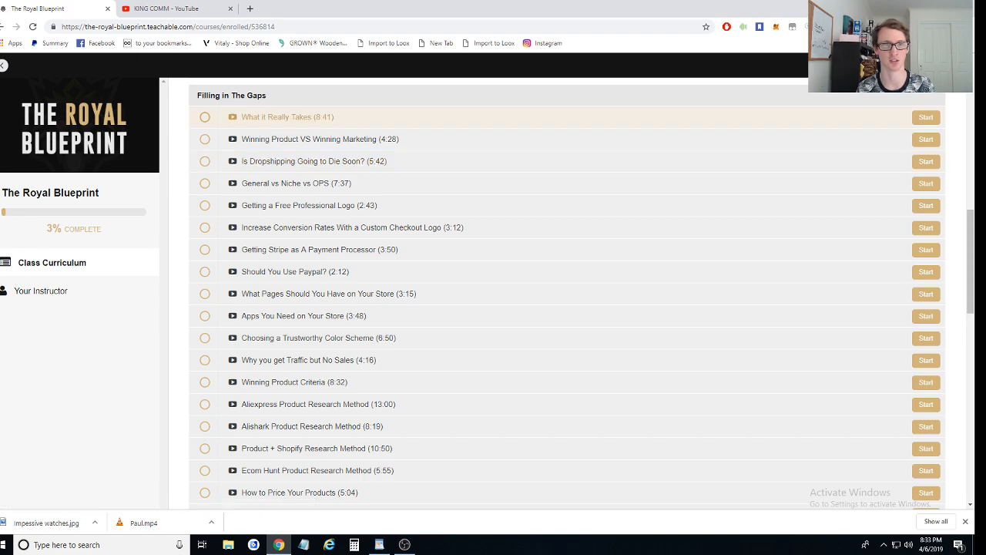
pyautogui.click(52, 262)
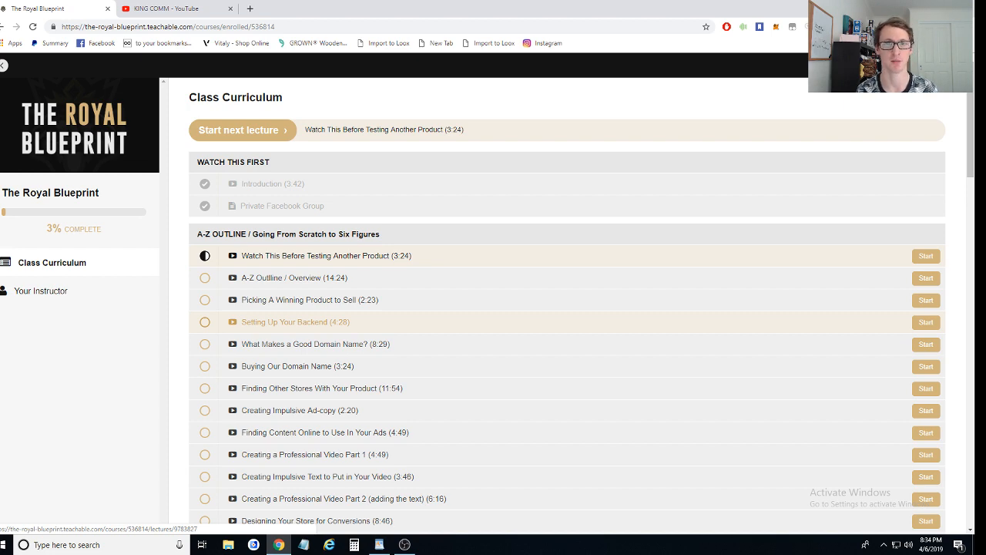
pyautogui.moveTo(314, 343)
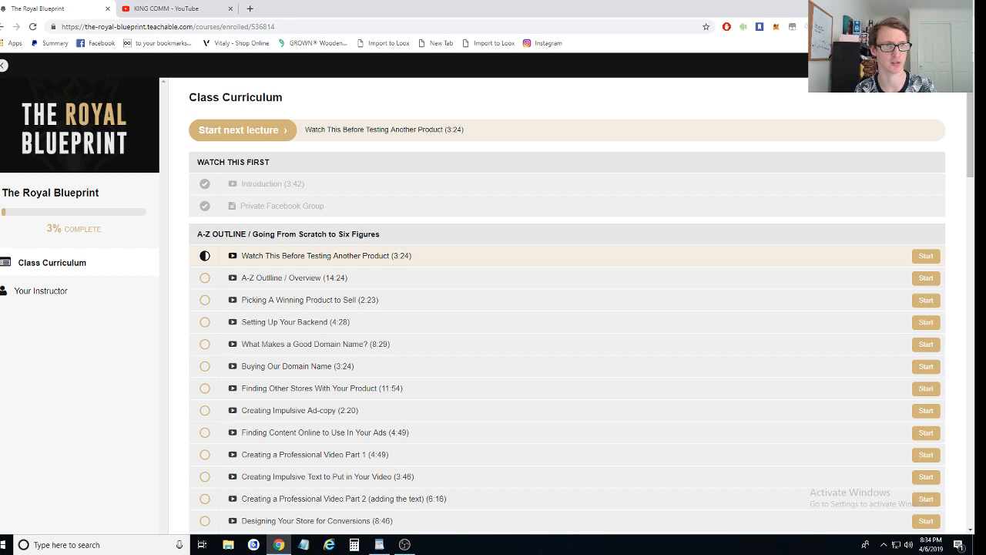
pyautogui.moveTo(296, 322)
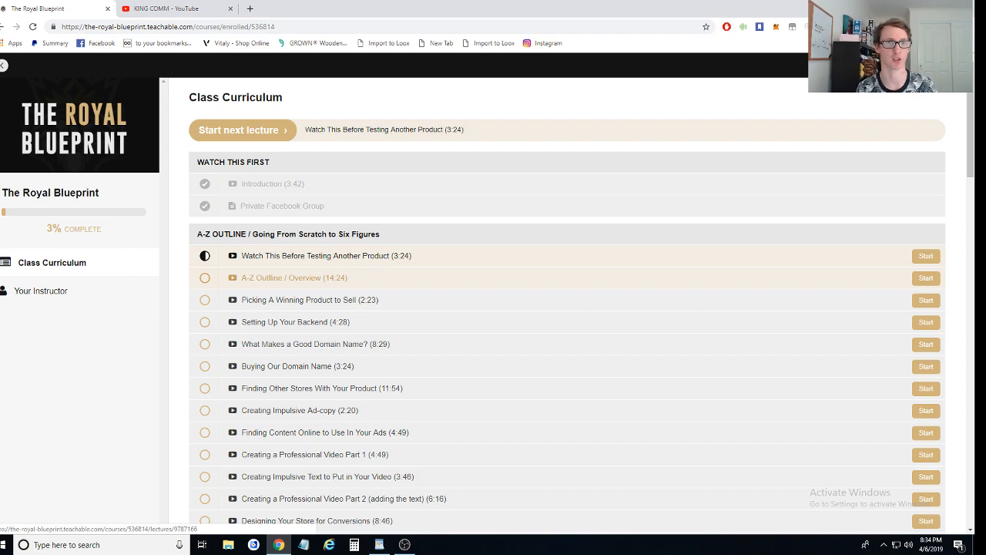
pyautogui.scroll(-3)
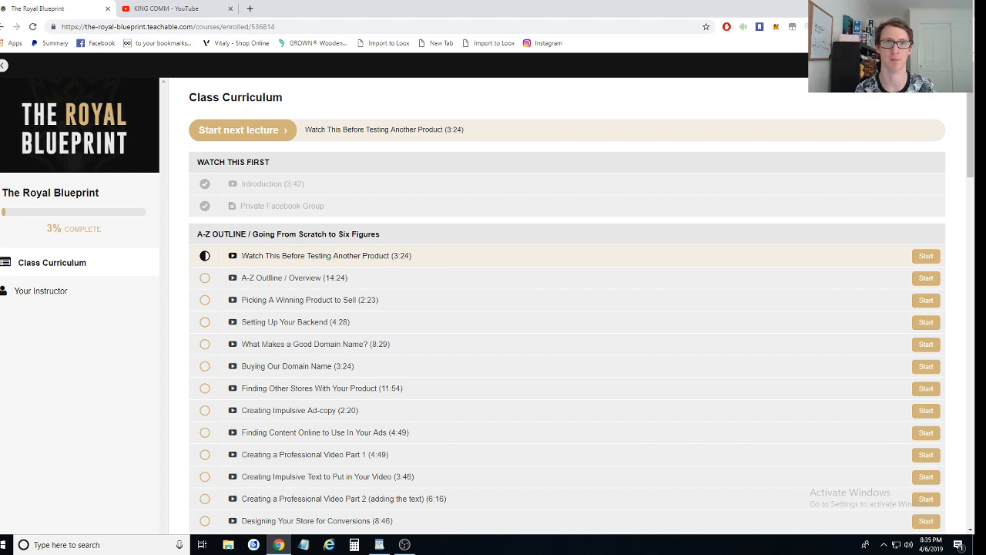
# Run quickly down the whole curriculum to the Bonuses and complete Coming Soon list at the end.
pyautogui.scroll(-3)
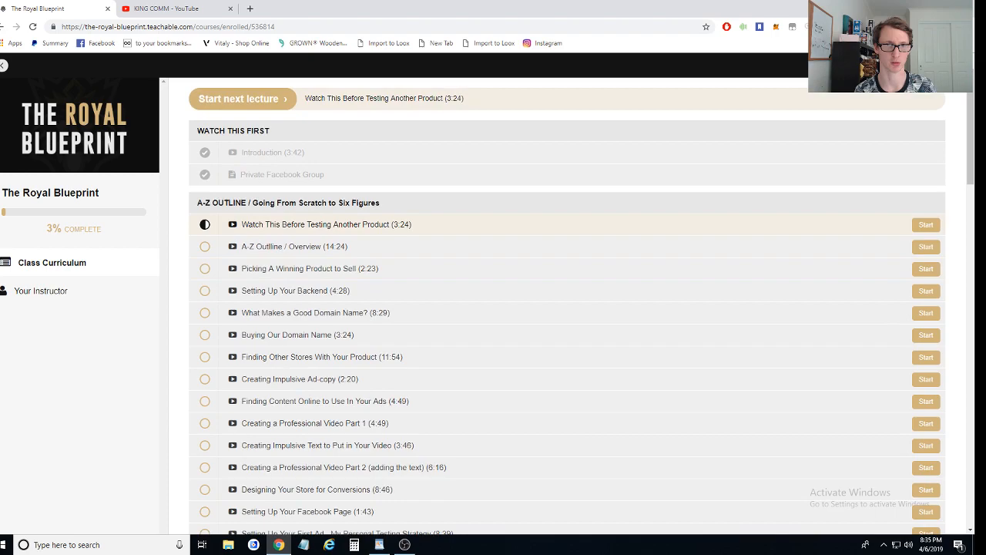
pyautogui.scroll(-3)
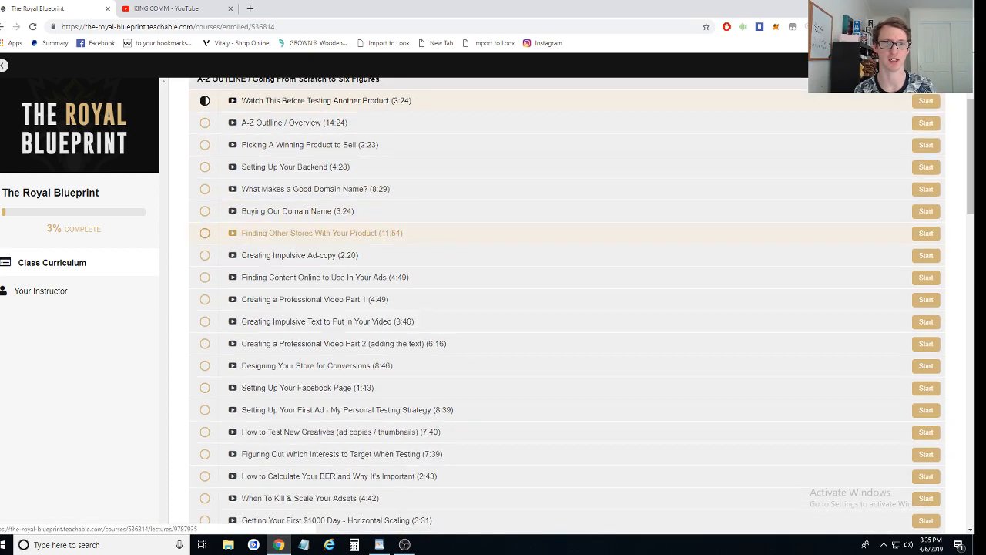
pyautogui.scroll(-3)
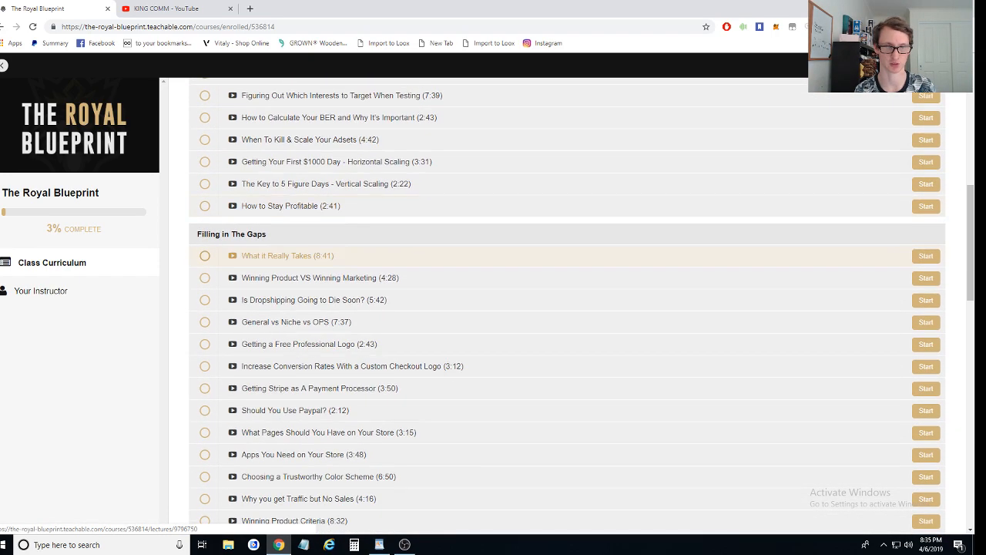
pyautogui.scroll(-3)
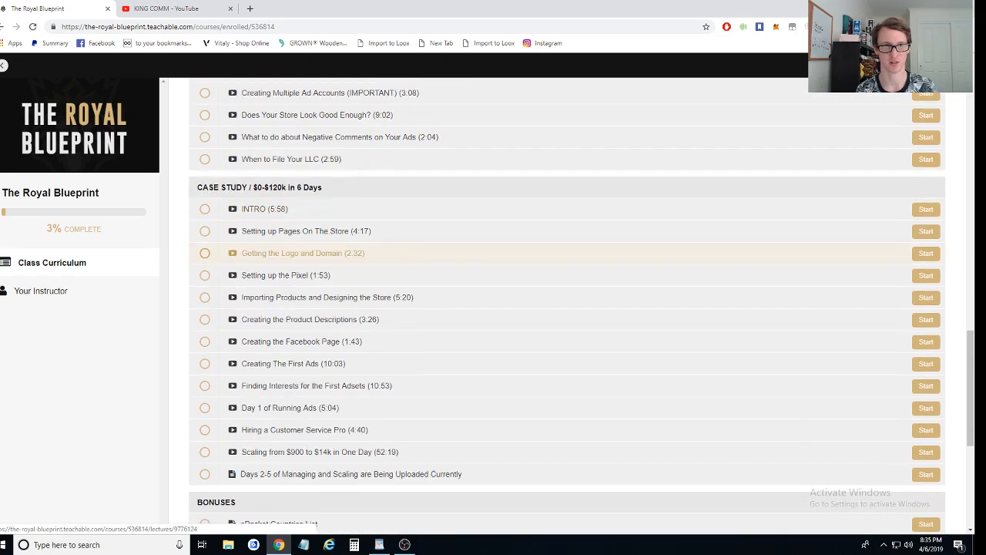
pyautogui.scroll(-3)
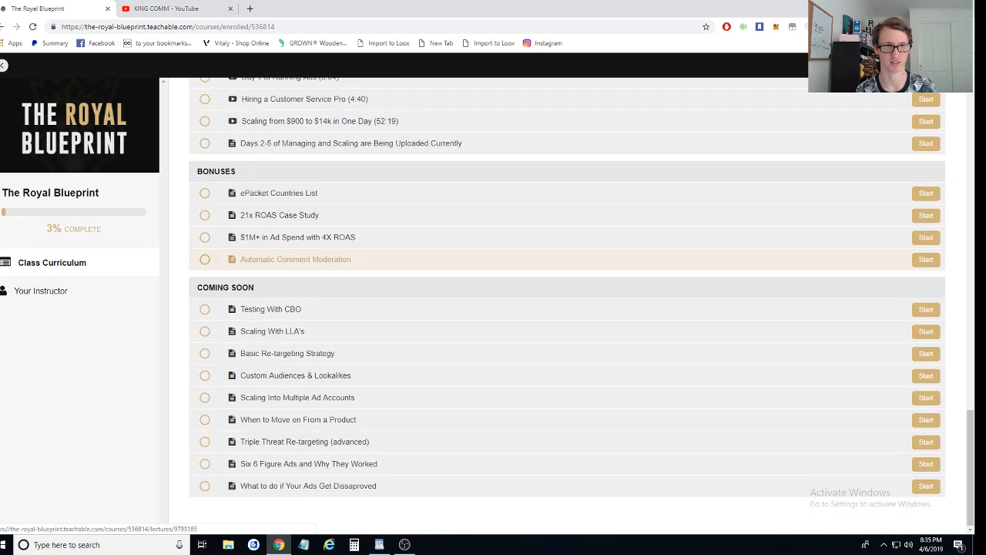